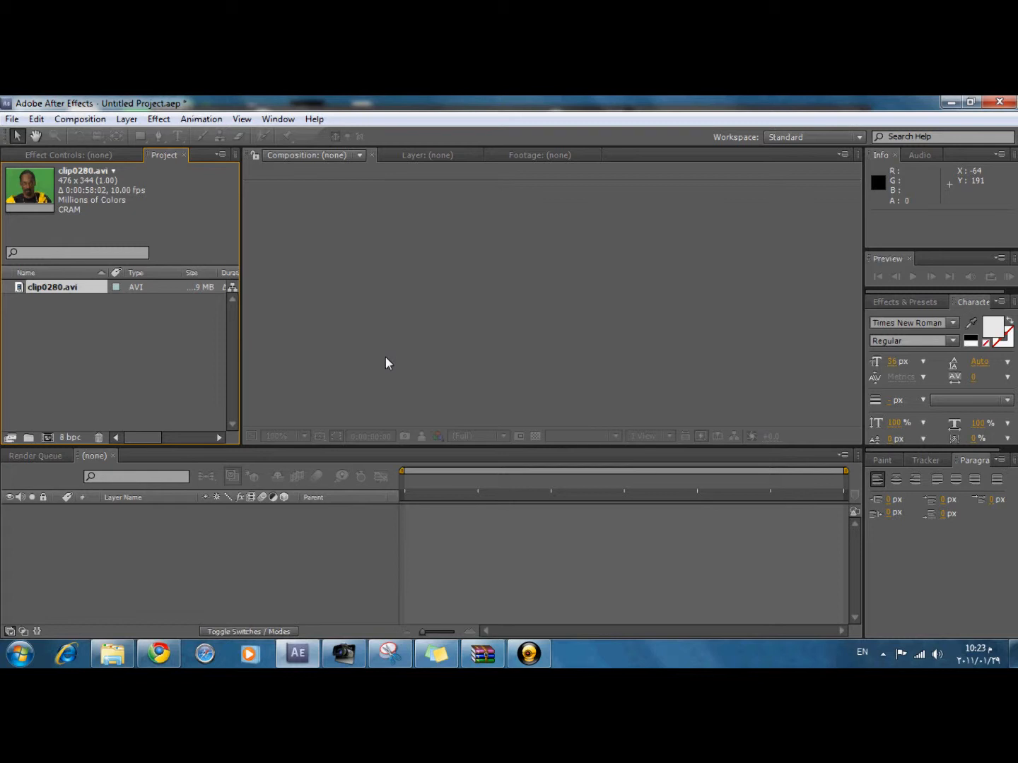
{"action": "mouse_move", "coordinate": [223, 331]}
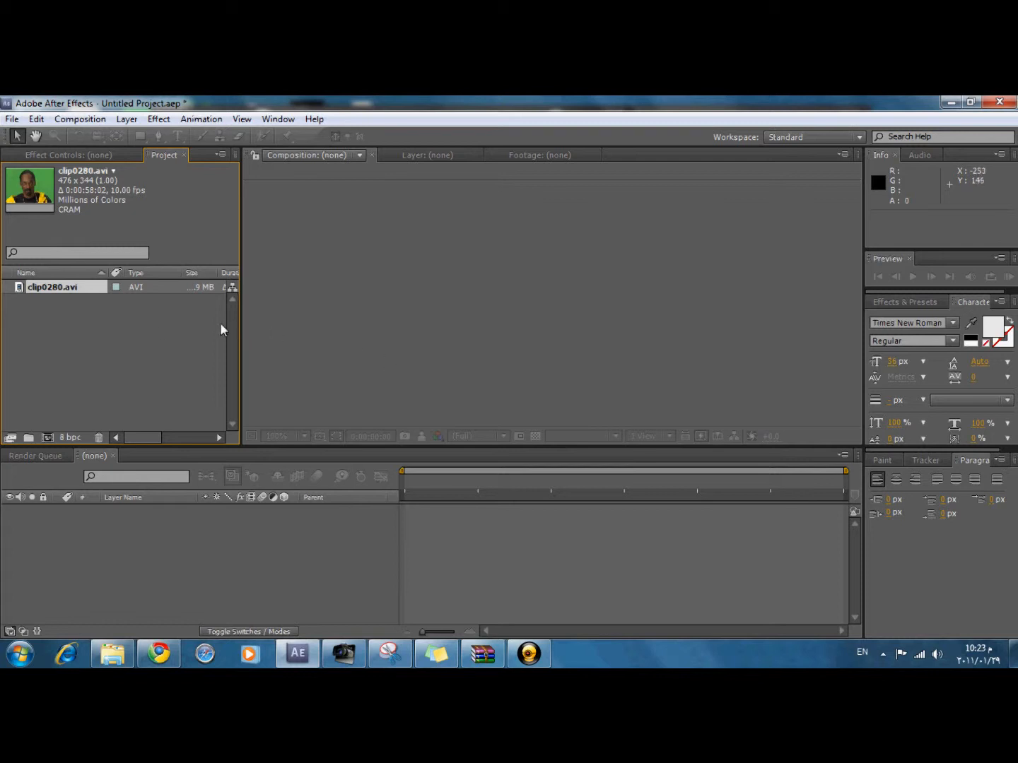
{"action": "mouse_move", "coordinate": [223, 317]}
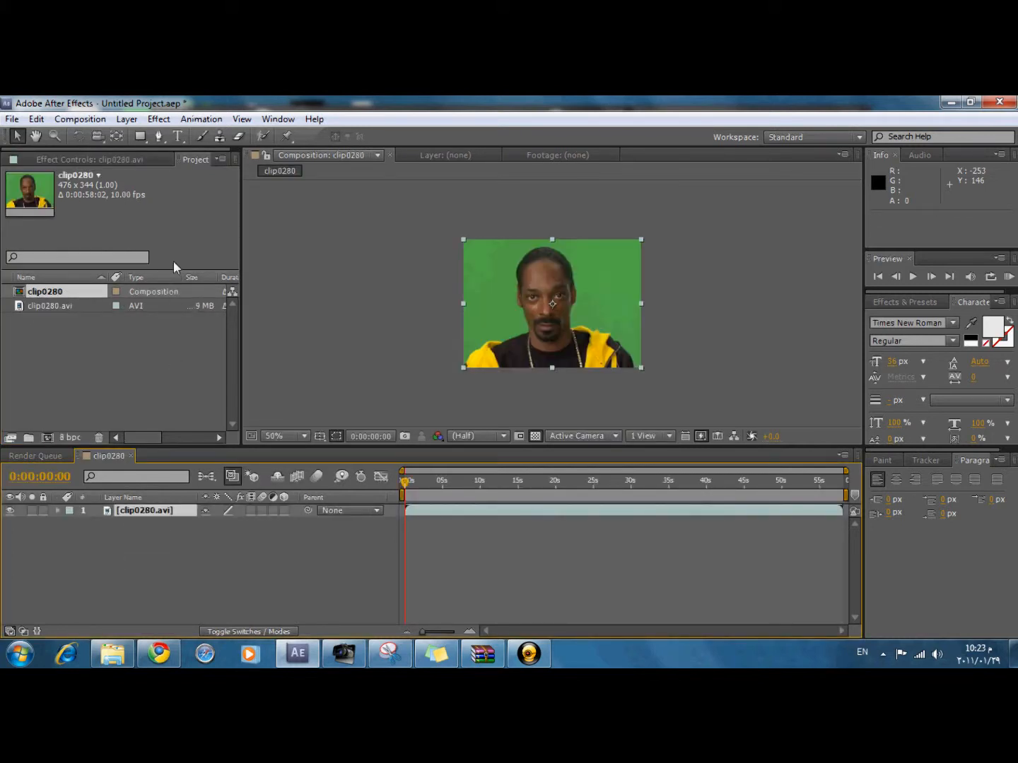
Apply Effect > Keying > Linear Color Key to the clip0280 green-screen layer.
{"action": "left_click", "coordinate": [158, 119]}
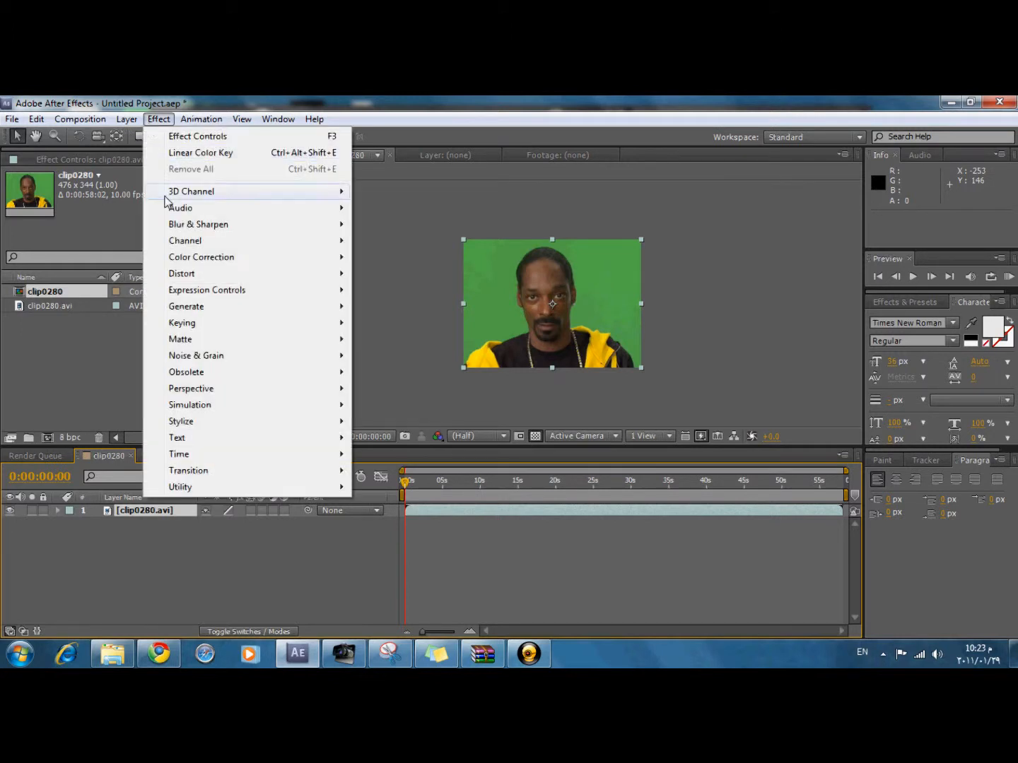
{"action": "mouse_move", "coordinate": [181, 322]}
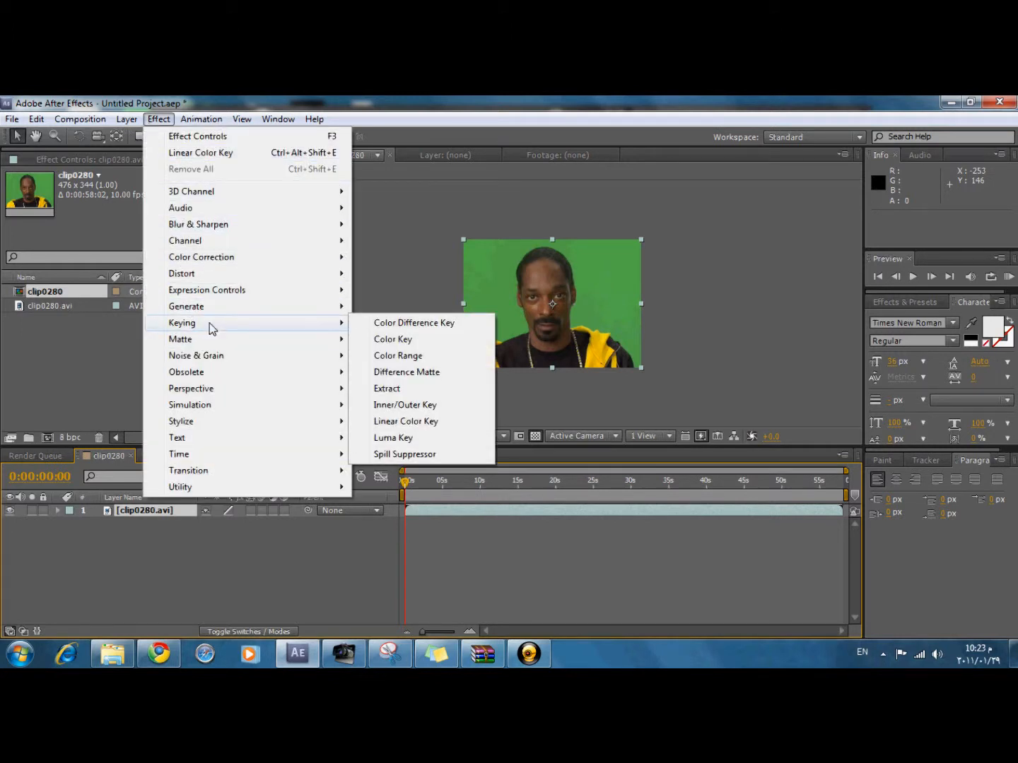
{"action": "mouse_move", "coordinate": [407, 421]}
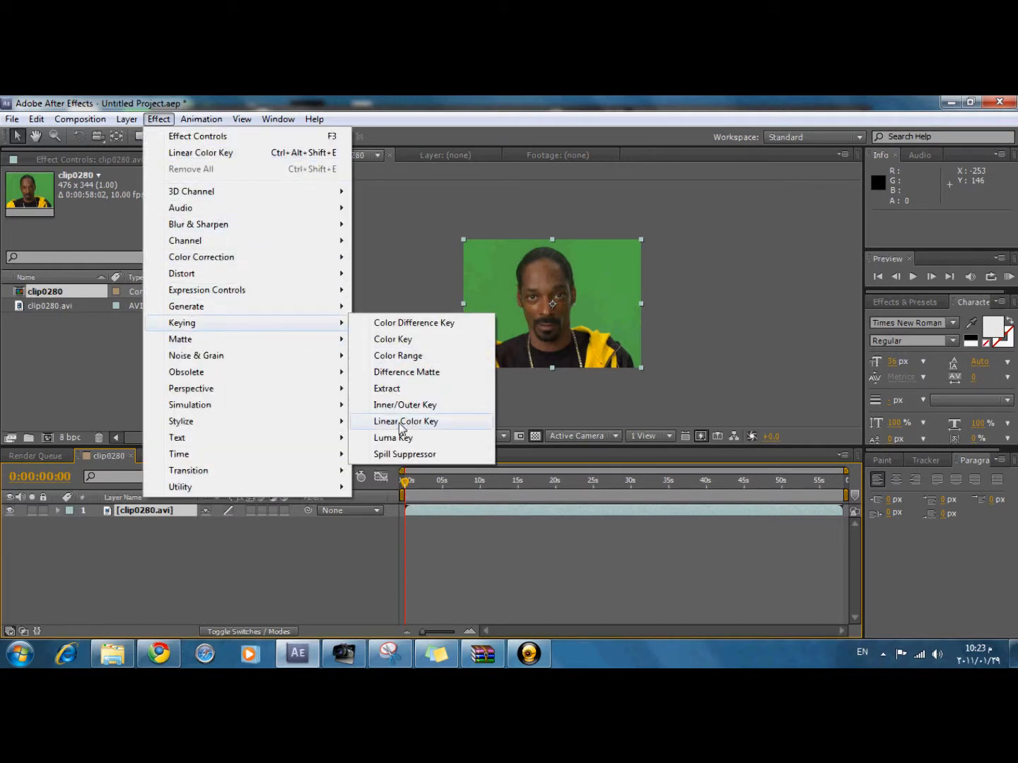
{"action": "left_click", "coordinate": [406, 421]}
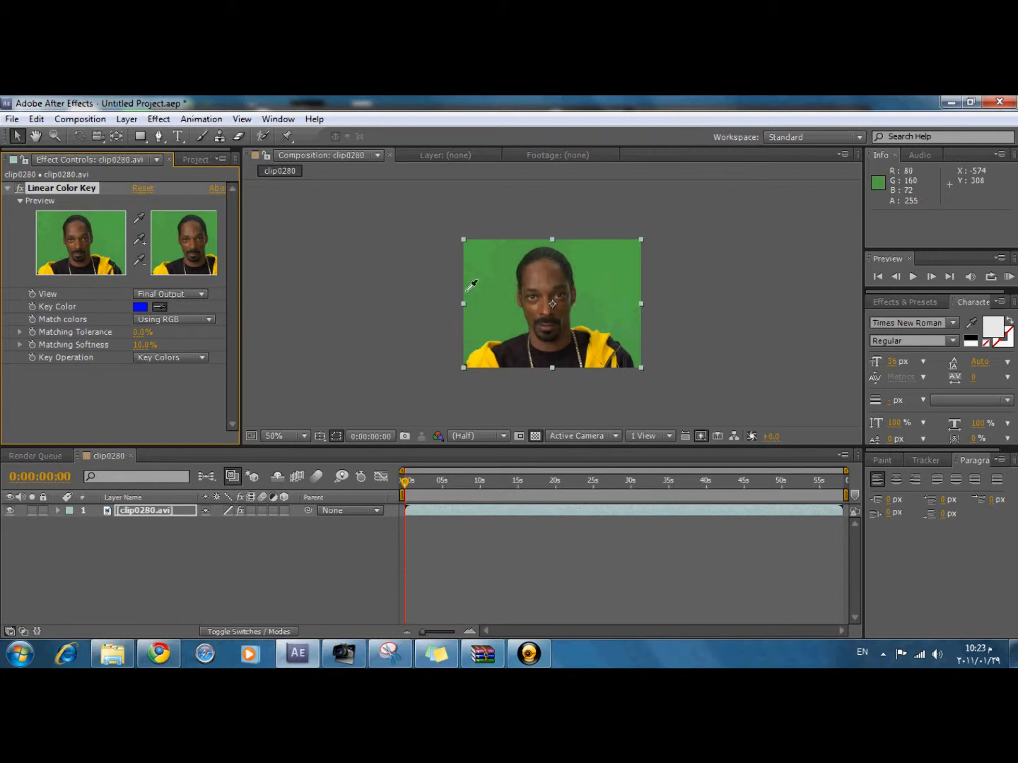
{"action": "mouse_move", "coordinate": [498, 280]}
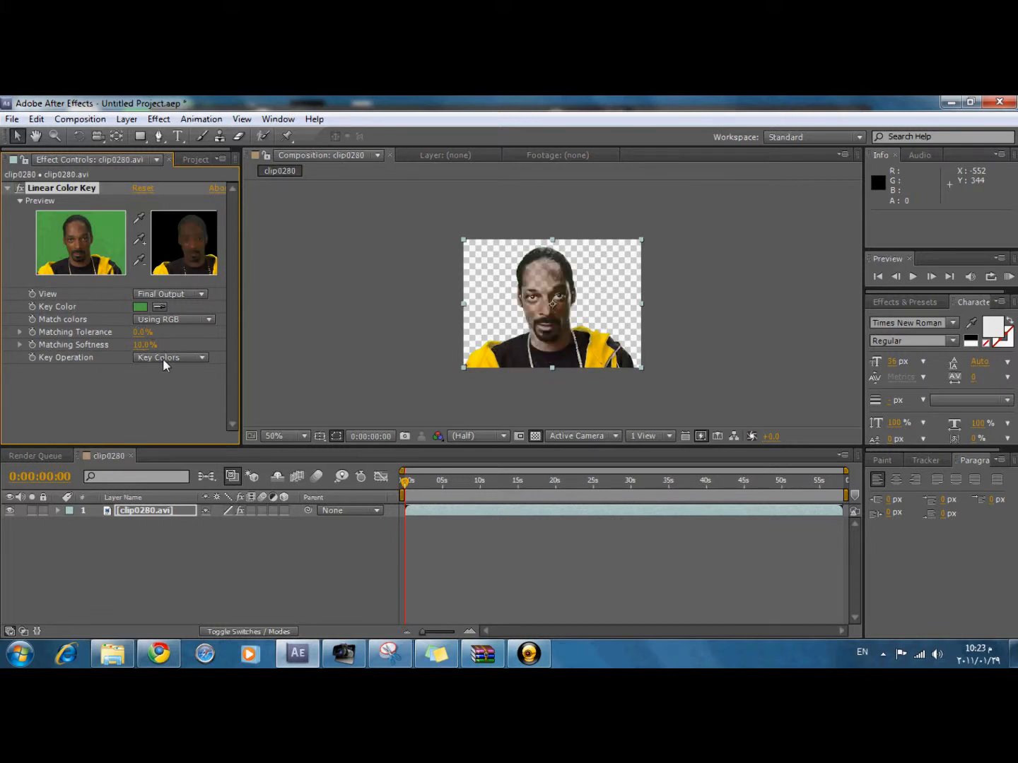
Switch View to Matte Only and raise key matching until the subject is a solid white silhouette.
{"action": "left_click", "coordinate": [170, 294]}
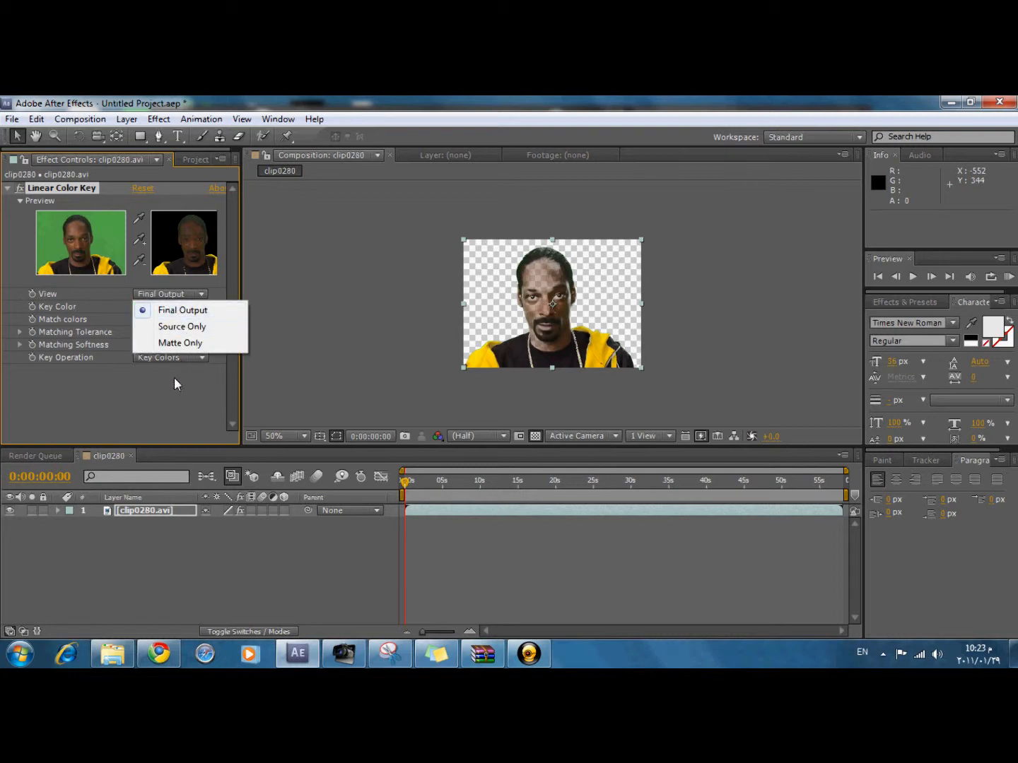
{"action": "mouse_move", "coordinate": [181, 342]}
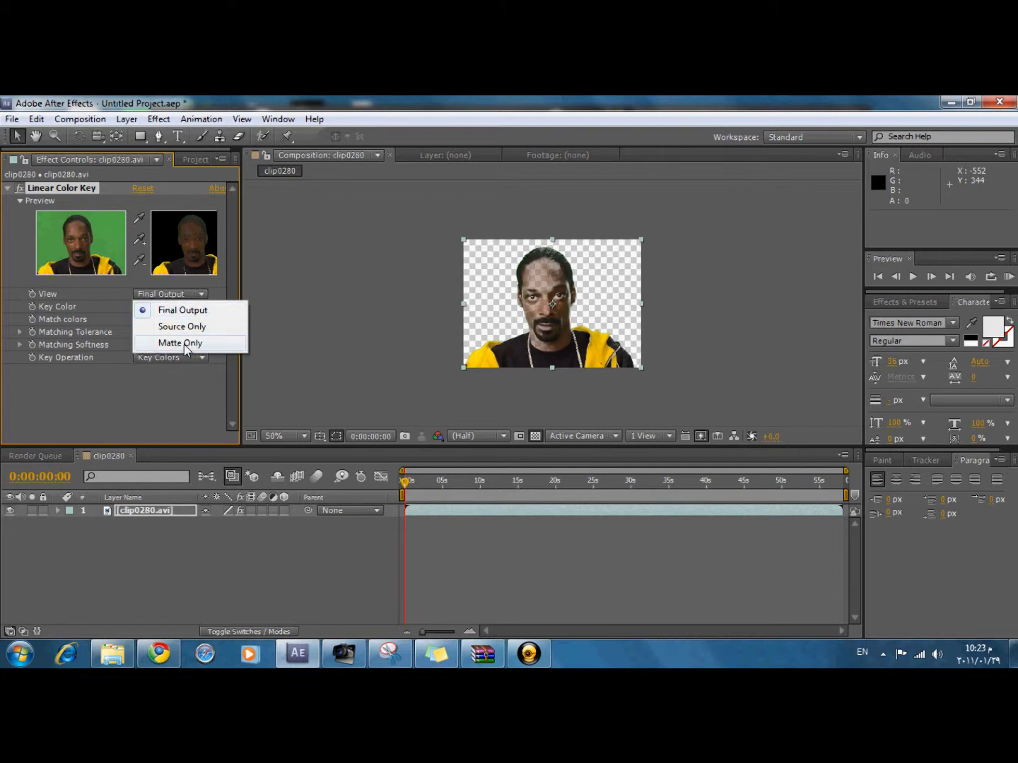
{"action": "left_click", "coordinate": [180, 342]}
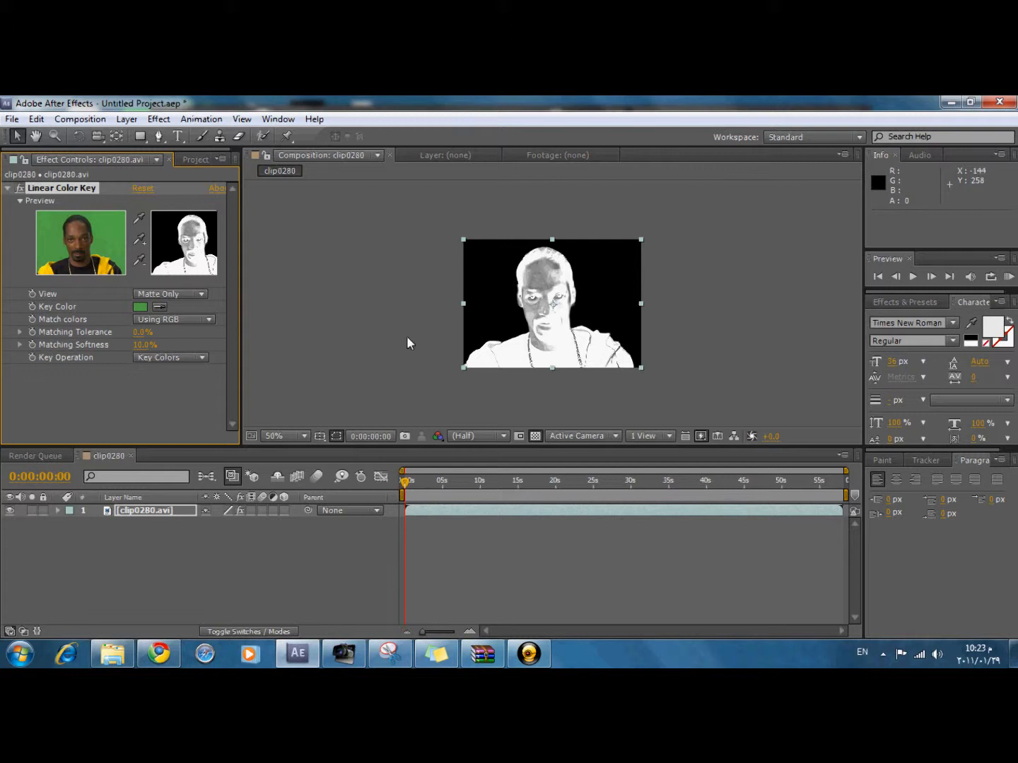
{"action": "mouse_move", "coordinate": [552, 328]}
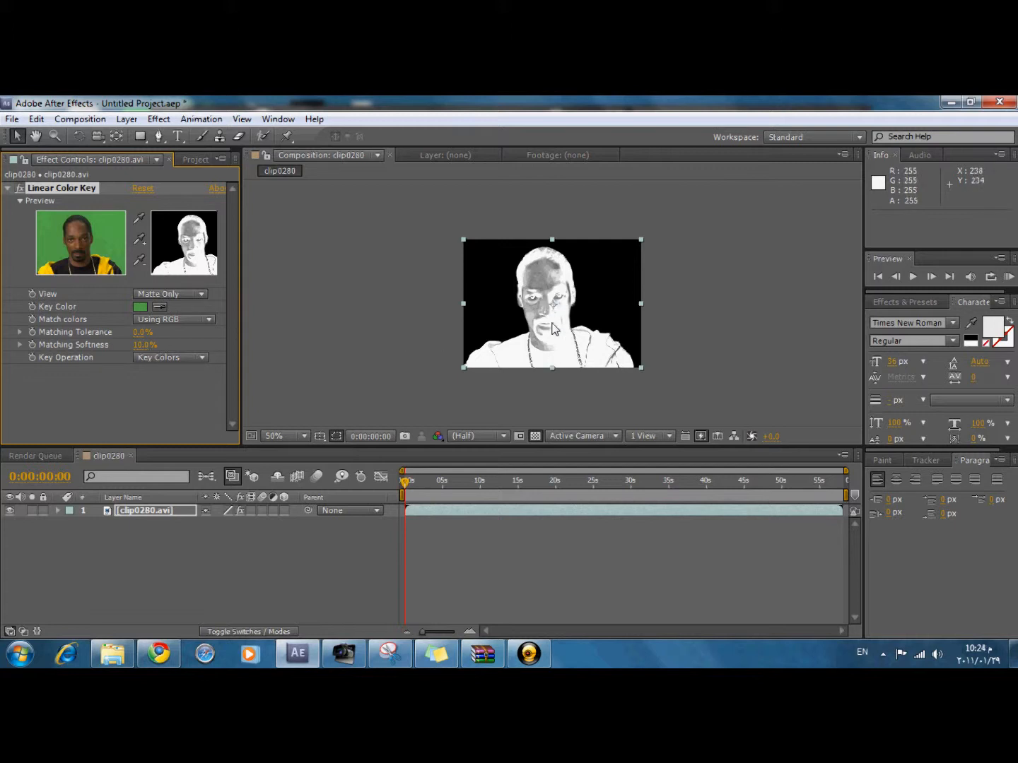
{"action": "mouse_move", "coordinate": [503, 249]}
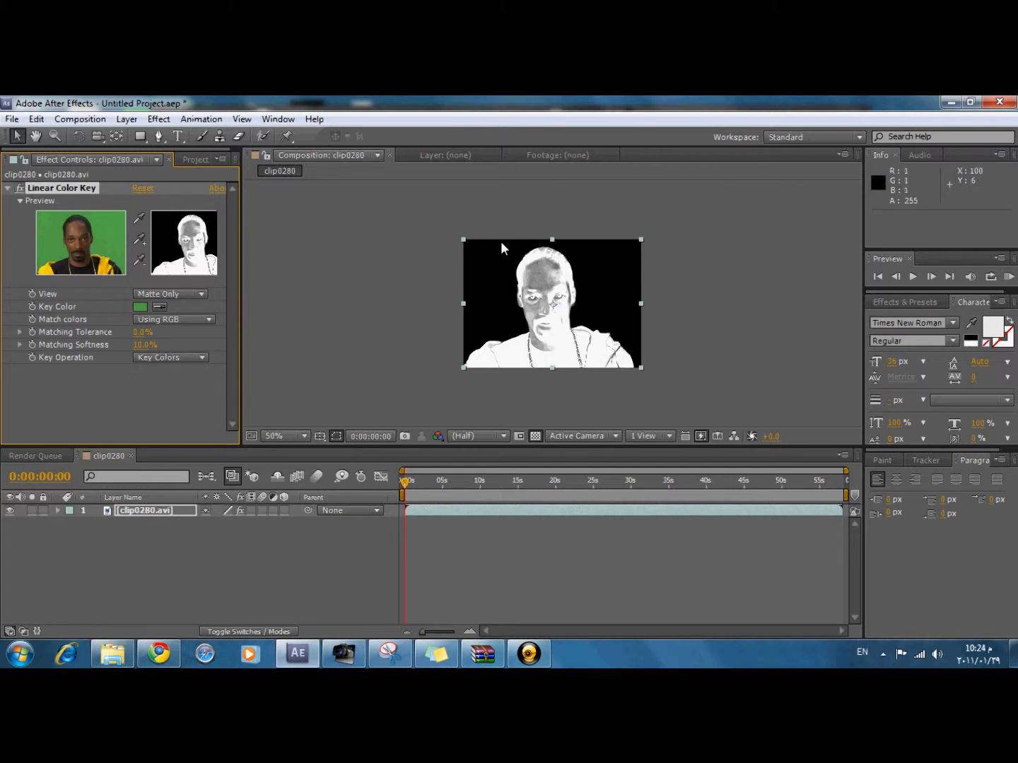
{"action": "left_click_drag", "start_coordinate": [145, 345], "coordinate": [144, 345]}
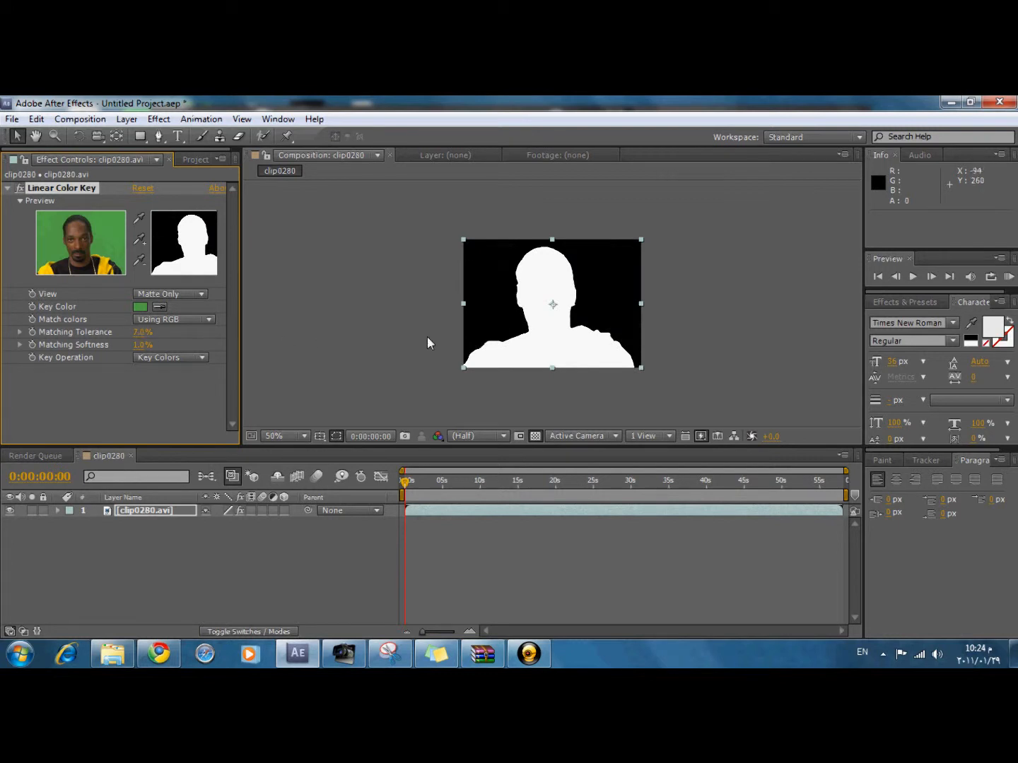
{"action": "mouse_move", "coordinate": [568, 339]}
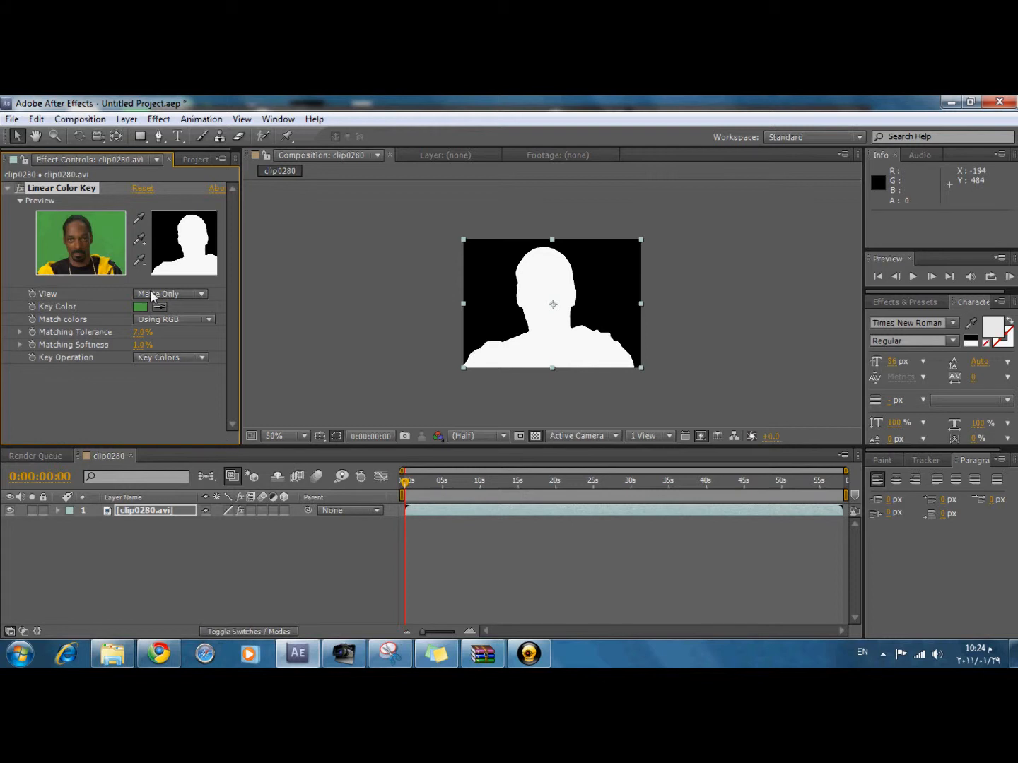
Set the key's View back to Final Output to inspect the keyed edges.
{"action": "left_click", "coordinate": [169, 294]}
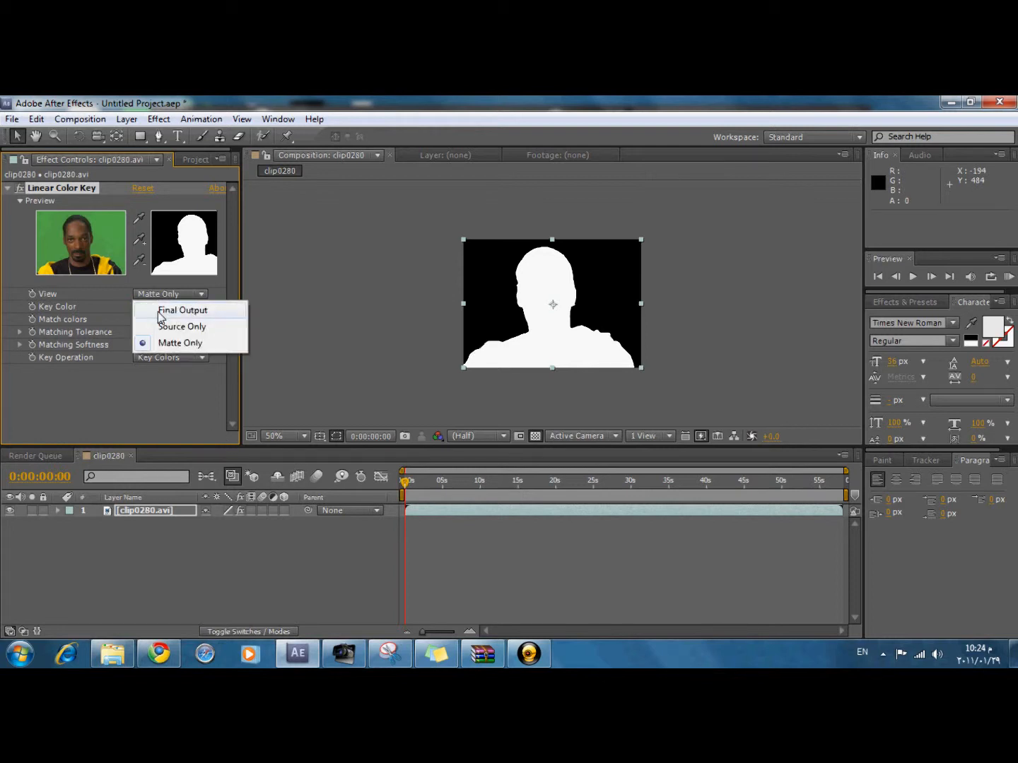
{"action": "left_click", "coordinate": [183, 310]}
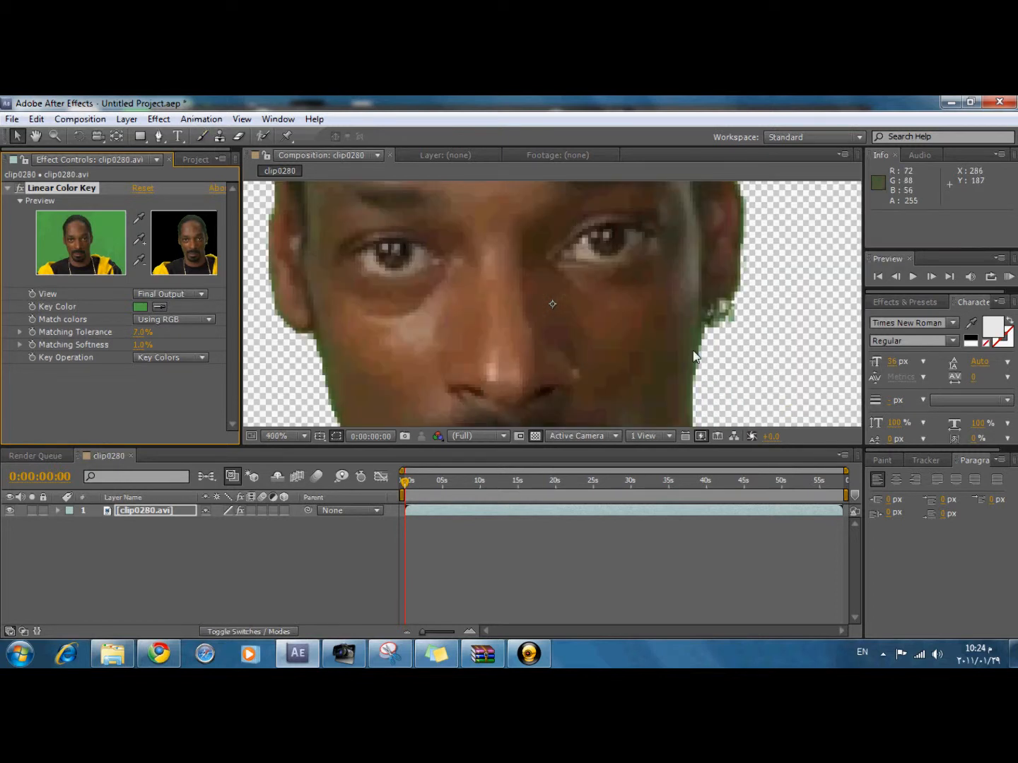
{"action": "mouse_move", "coordinate": [685, 359]}
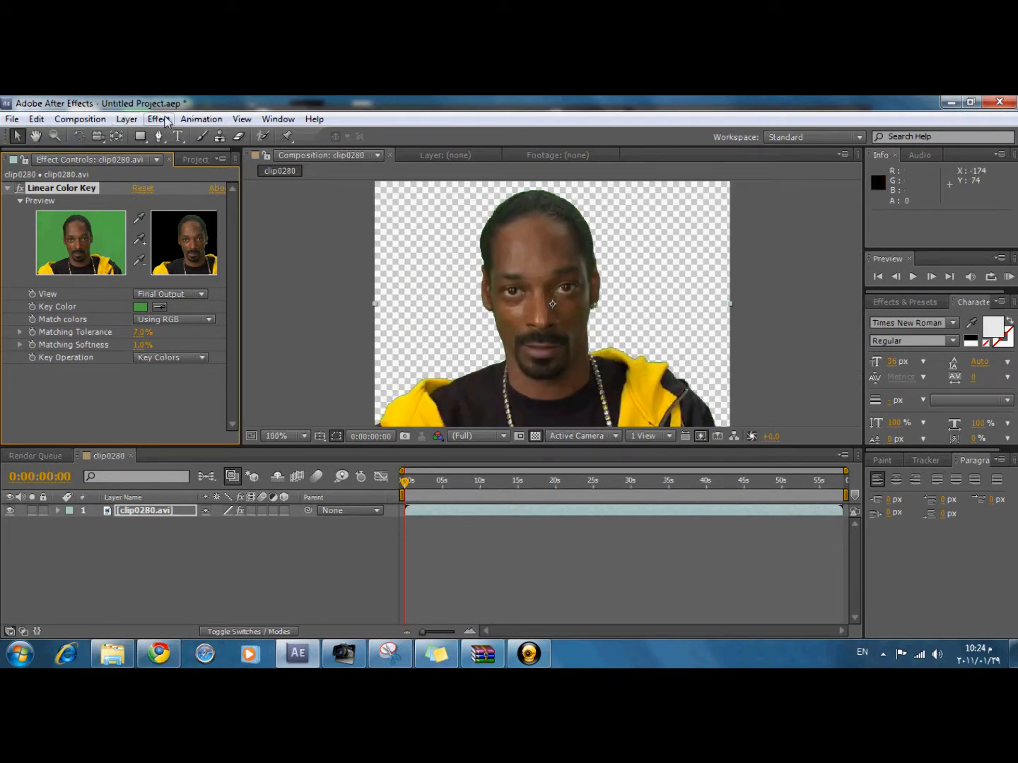
Add a Curves colour-correction effect to the clip below the Linear Color Key.
{"action": "left_click", "coordinate": [158, 118]}
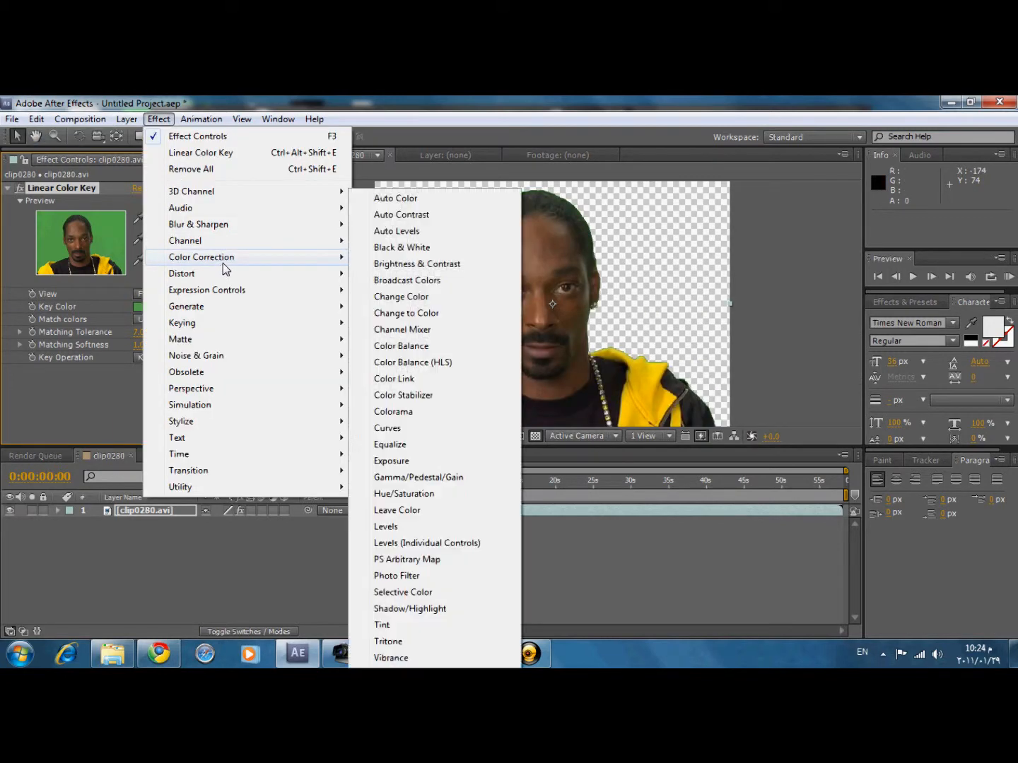
{"action": "mouse_move", "coordinate": [410, 509]}
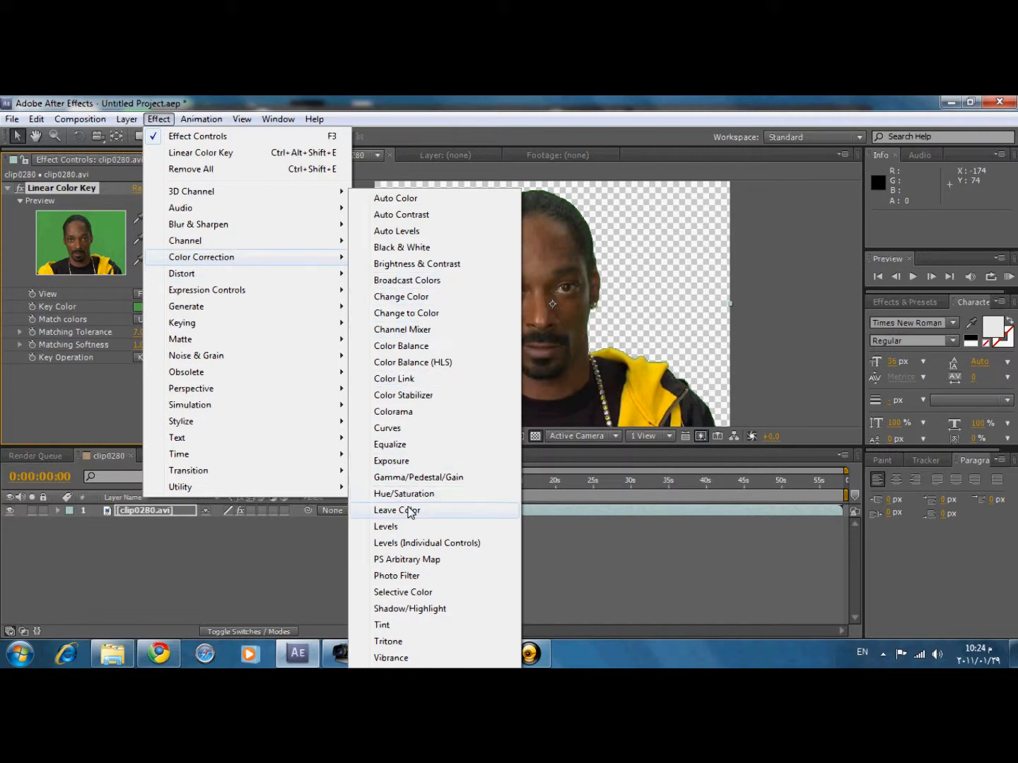
{"action": "mouse_move", "coordinate": [404, 427]}
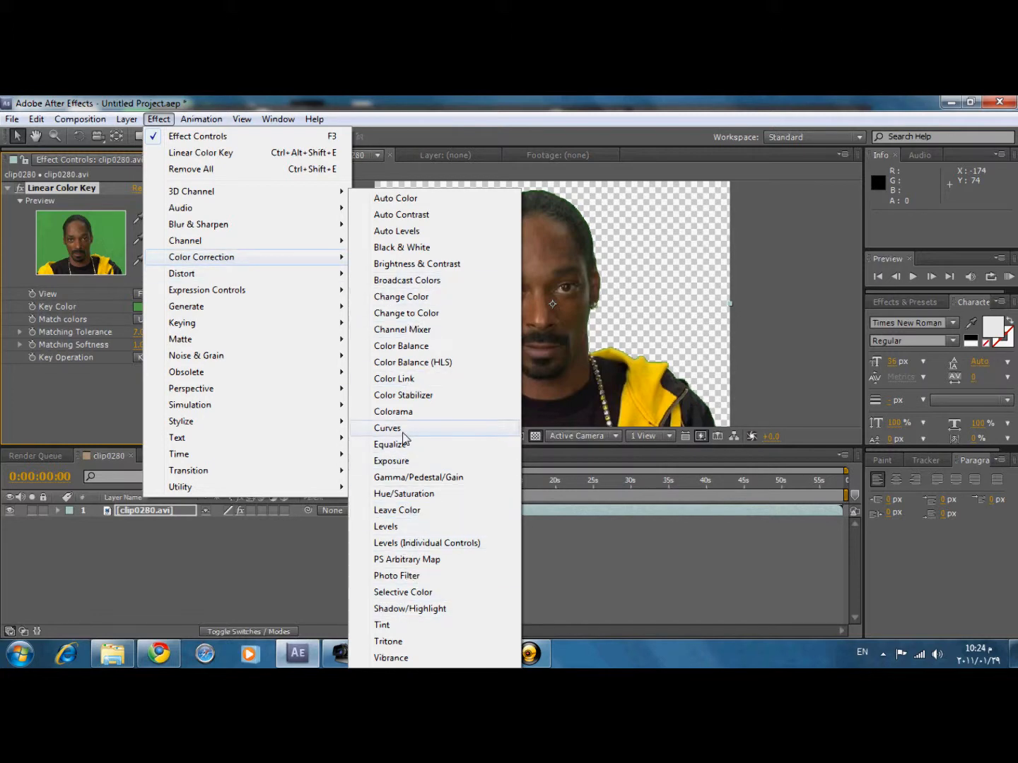
{"action": "left_click", "coordinate": [388, 428]}
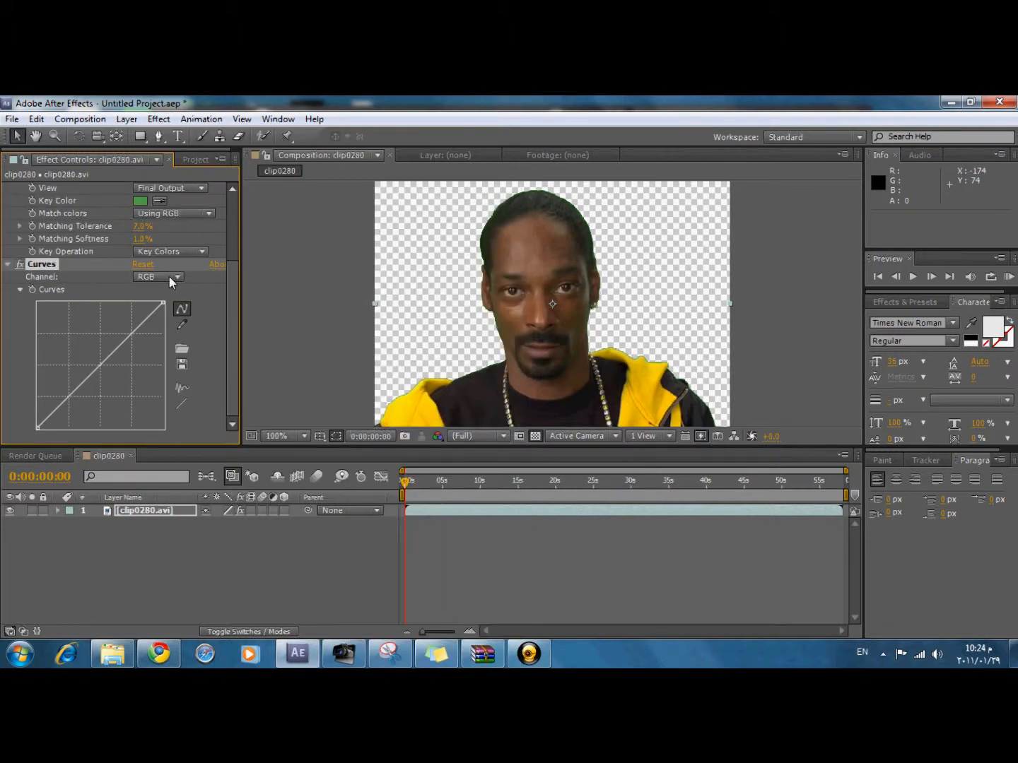
Pull the Green channel curve down to reduce the green tint.
{"action": "left_click", "coordinate": [158, 277]}
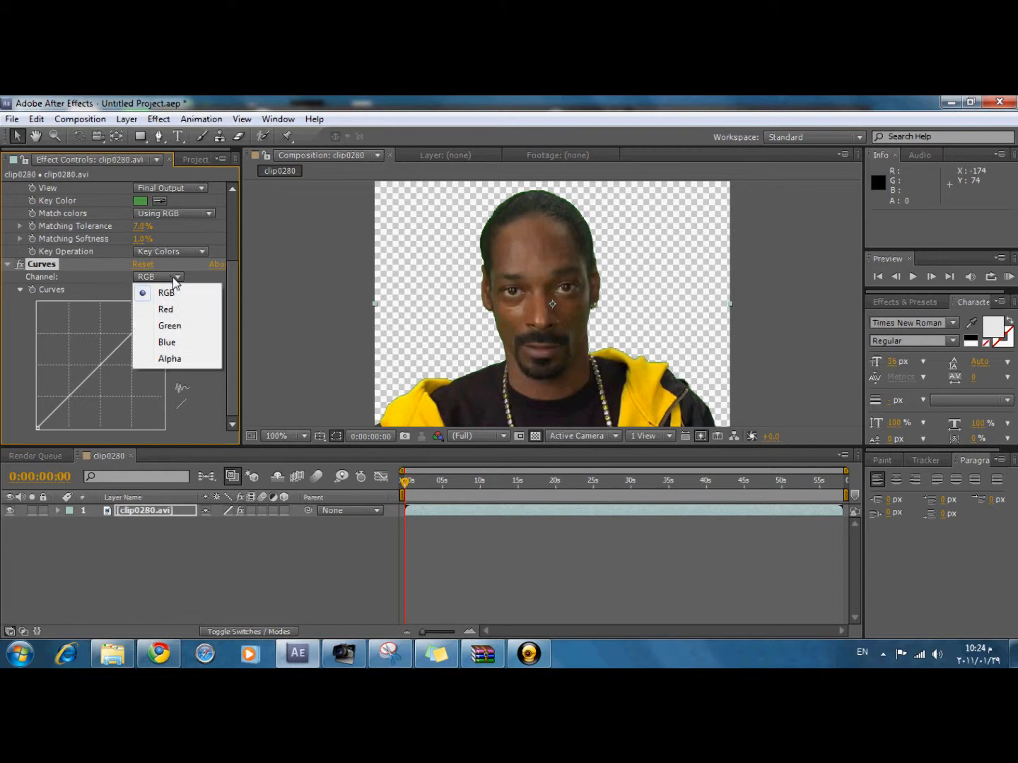
{"action": "mouse_move", "coordinate": [169, 325]}
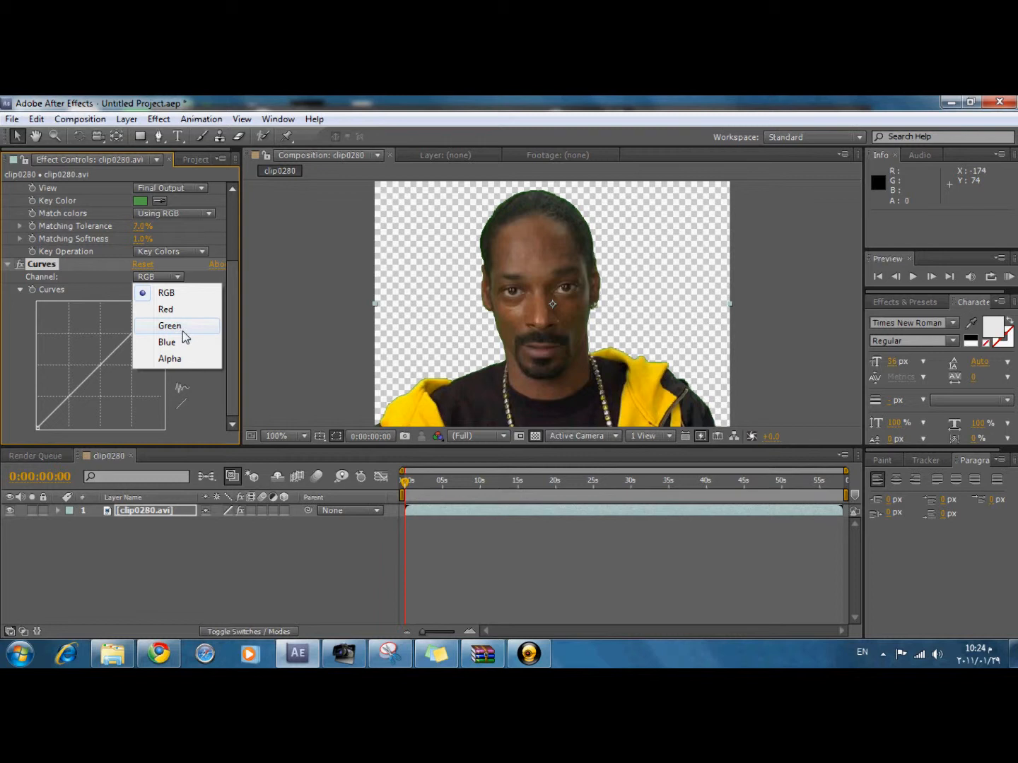
{"action": "left_click", "coordinate": [169, 325]}
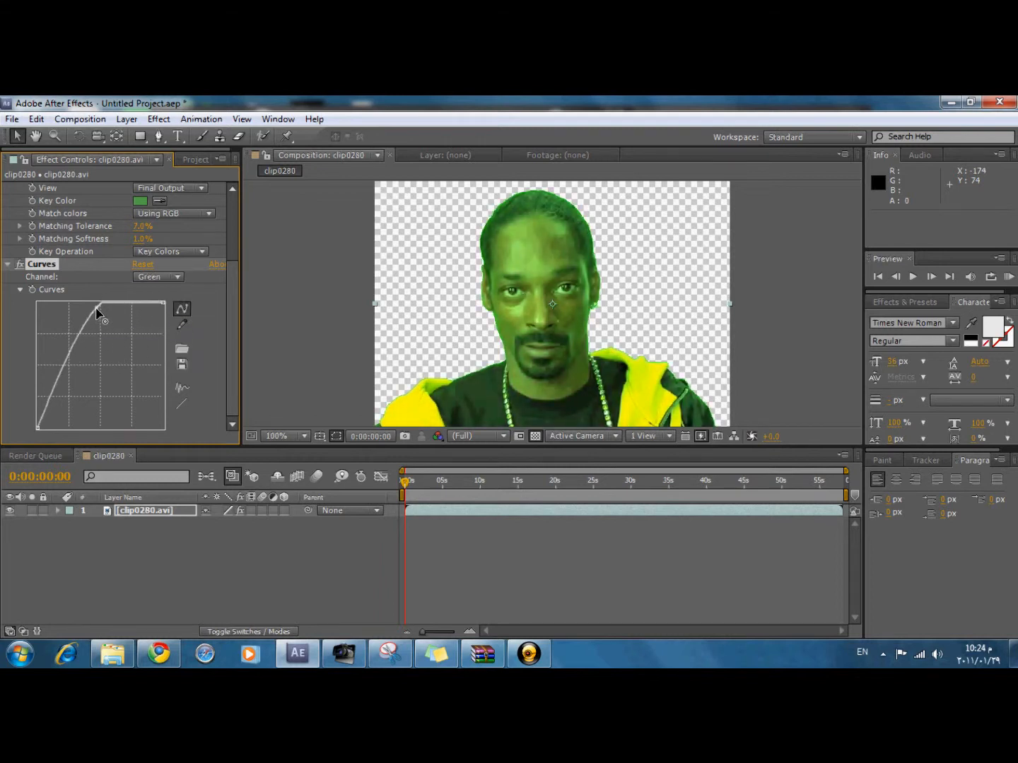
{"action": "left_click_drag", "start_coordinate": [102, 318], "coordinate": [141, 370]}
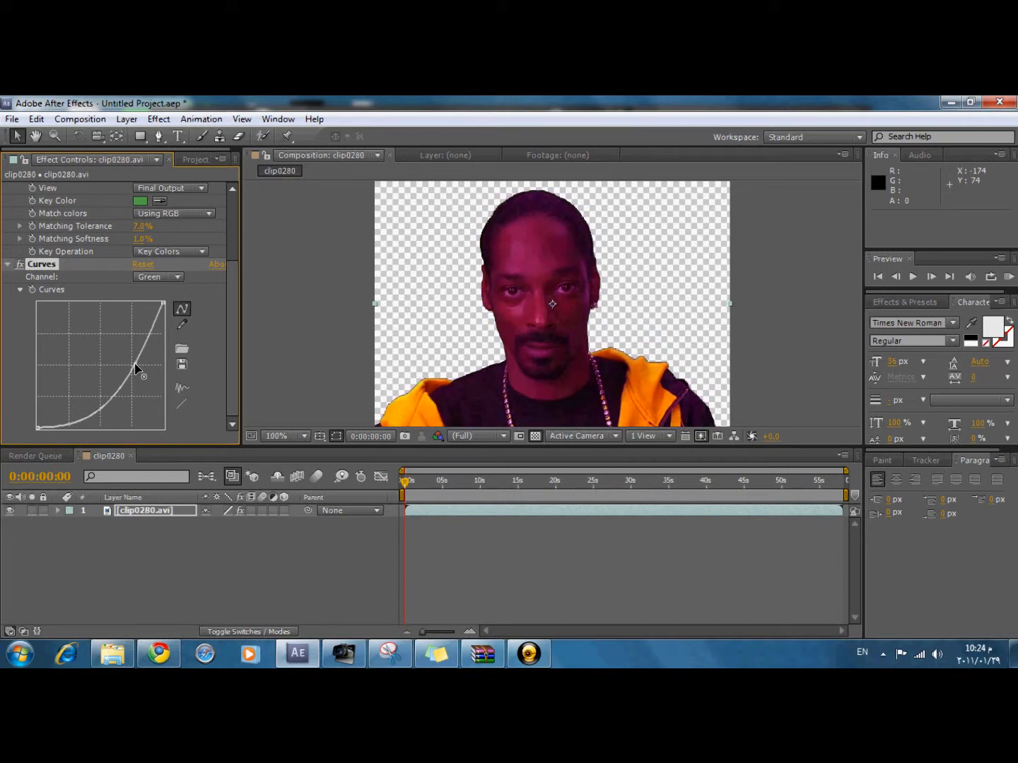
Bend the Red and Blue channel curves down for darker, warmer skin tones.
{"action": "left_click", "coordinate": [158, 277]}
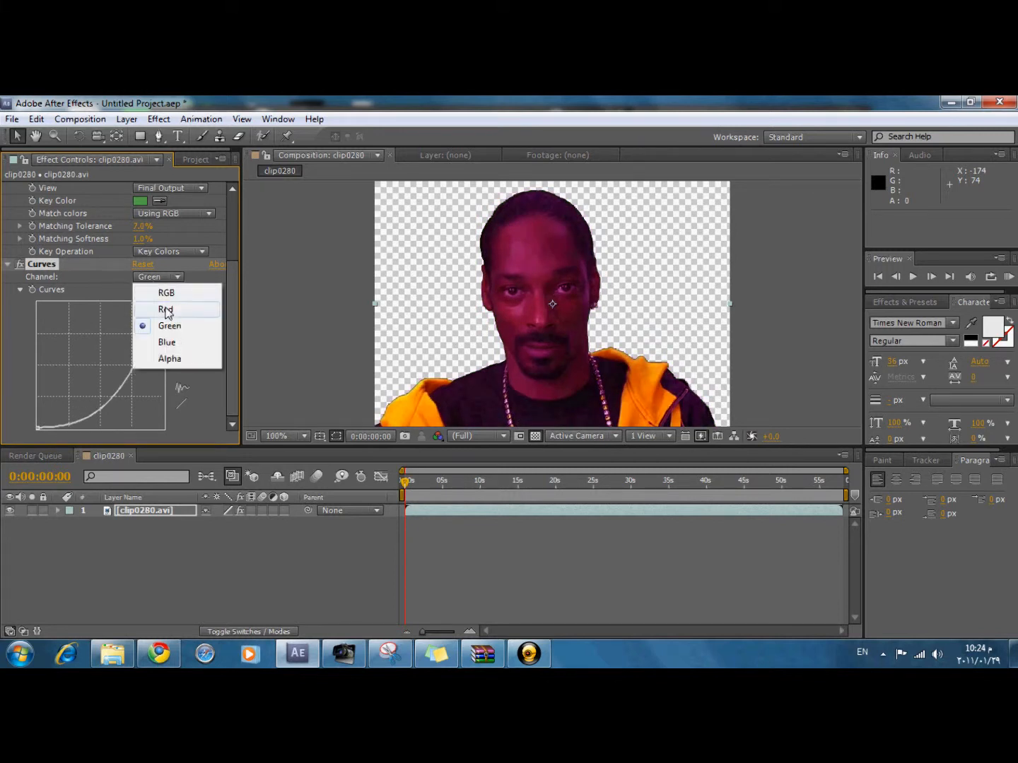
{"action": "left_click", "coordinate": [166, 309]}
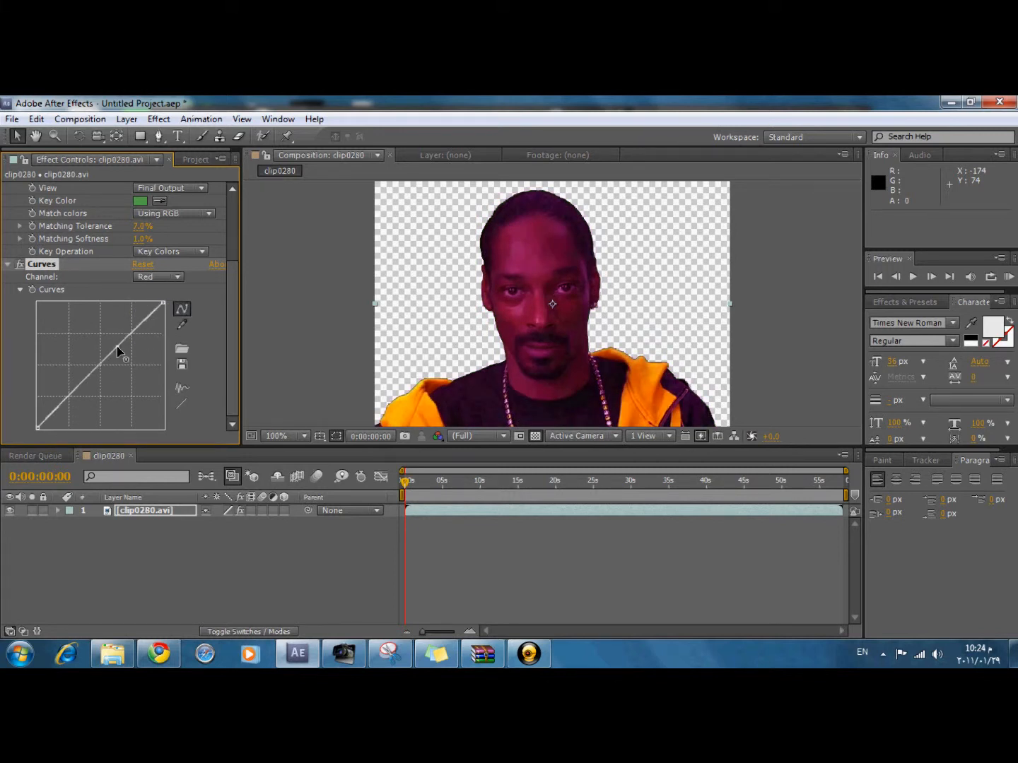
{"action": "left_click_drag", "start_coordinate": [124, 328], "coordinate": [139, 370]}
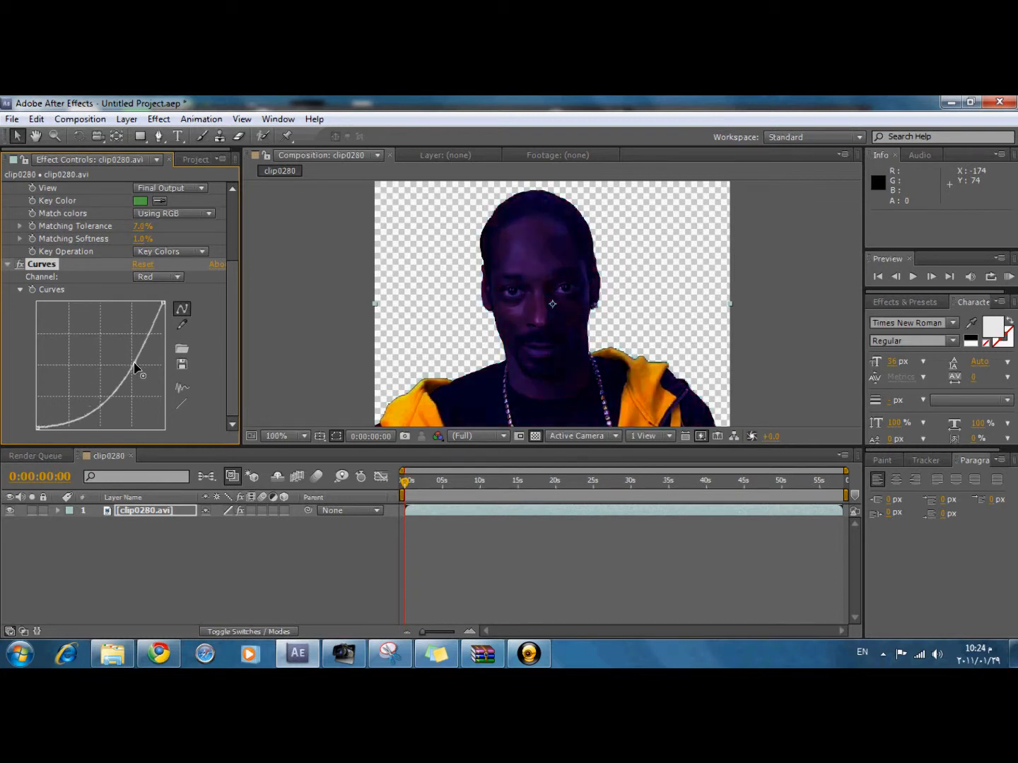
{"action": "left_click_drag", "start_coordinate": [142, 370], "coordinate": [144, 356]}
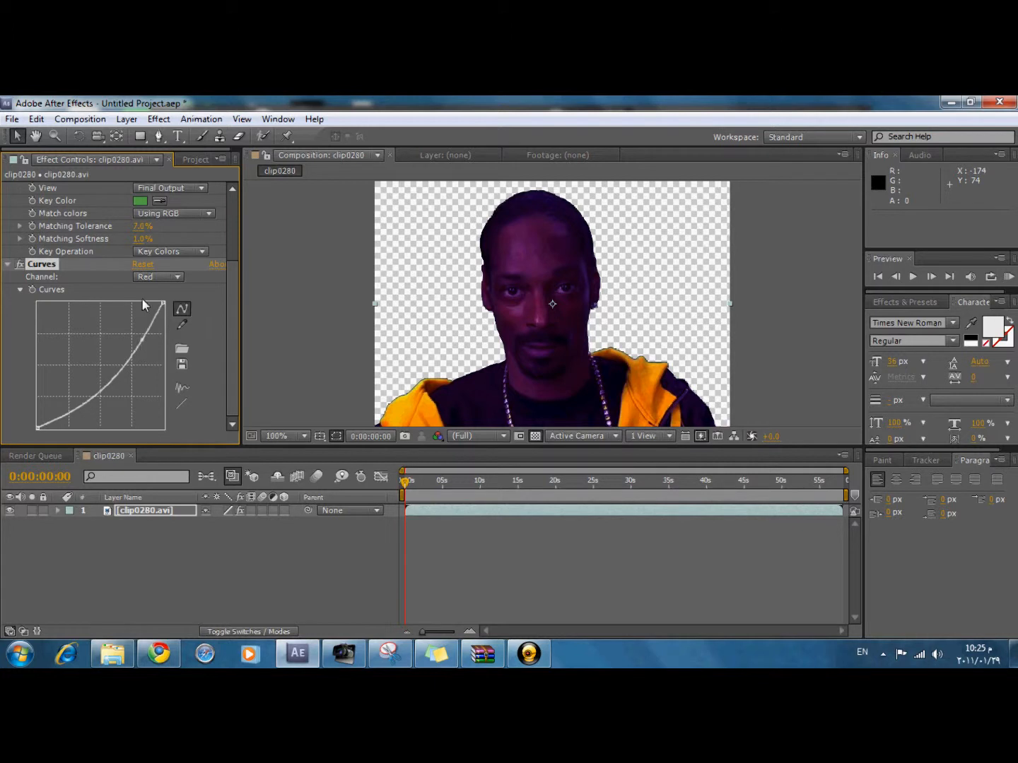
{"action": "left_click", "coordinate": [158, 277]}
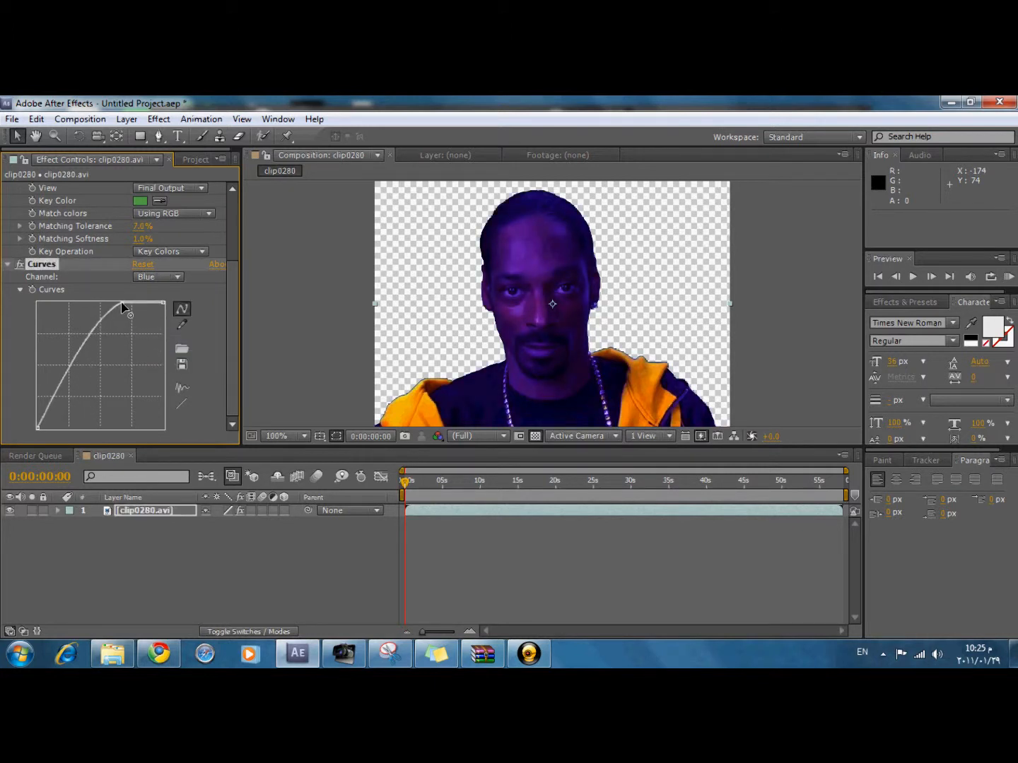
{"action": "left_click_drag", "start_coordinate": [130, 311], "coordinate": [133, 361]}
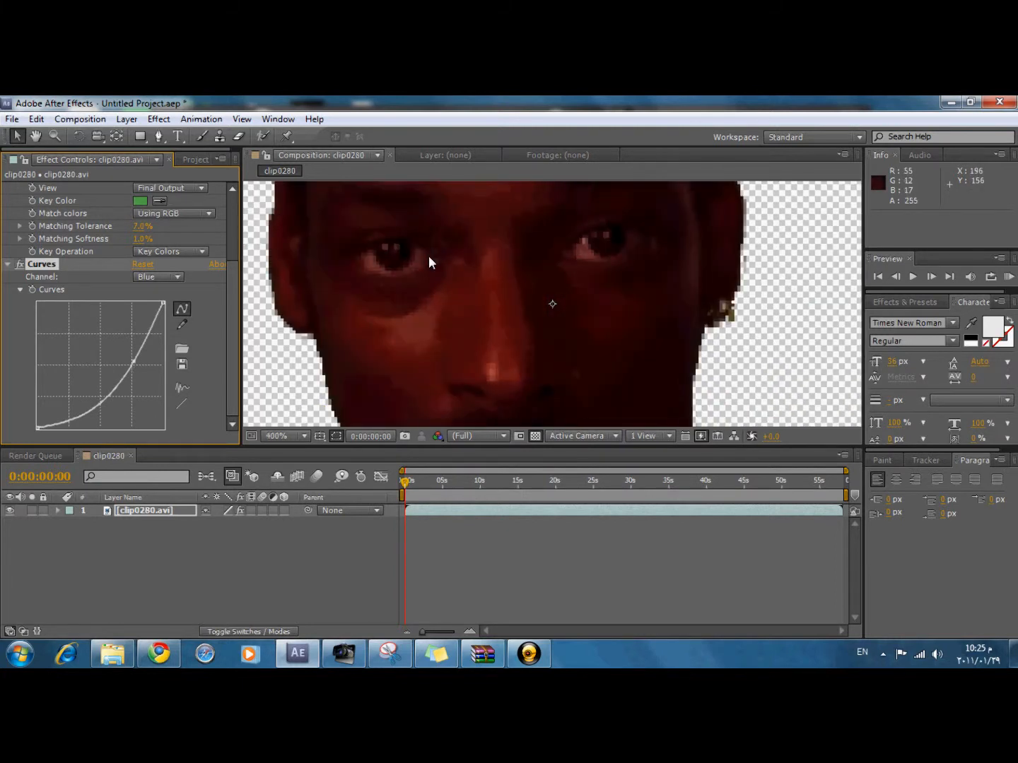
{"action": "mouse_move", "coordinate": [374, 266]}
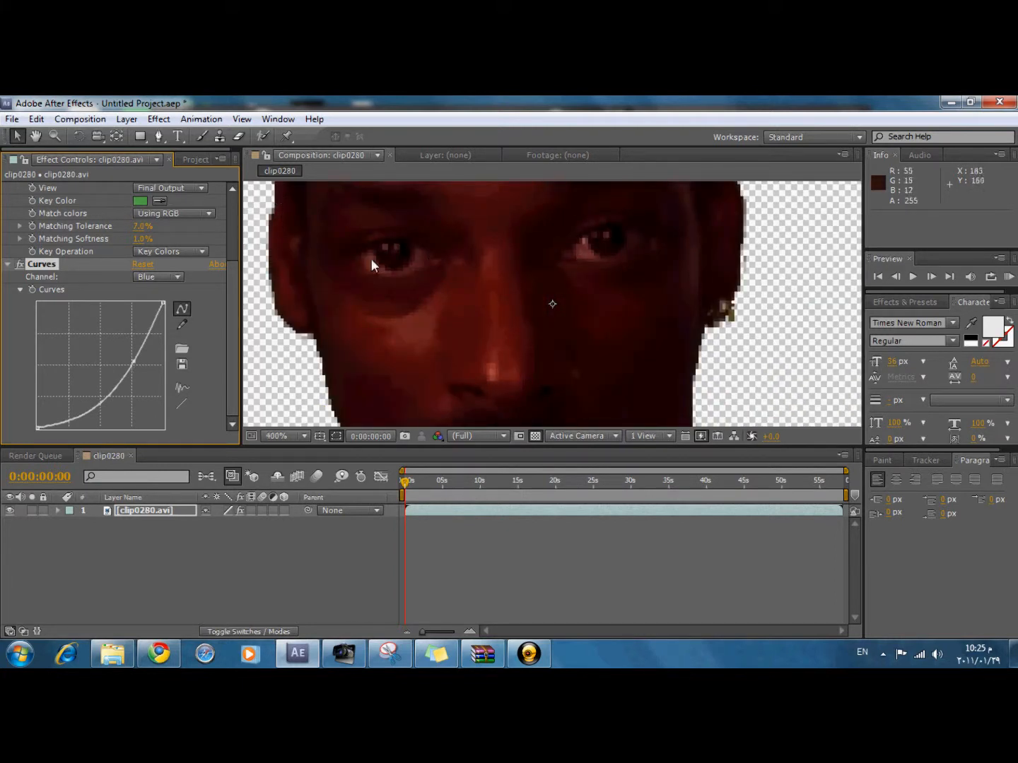
{"action": "mouse_move", "coordinate": [698, 389]}
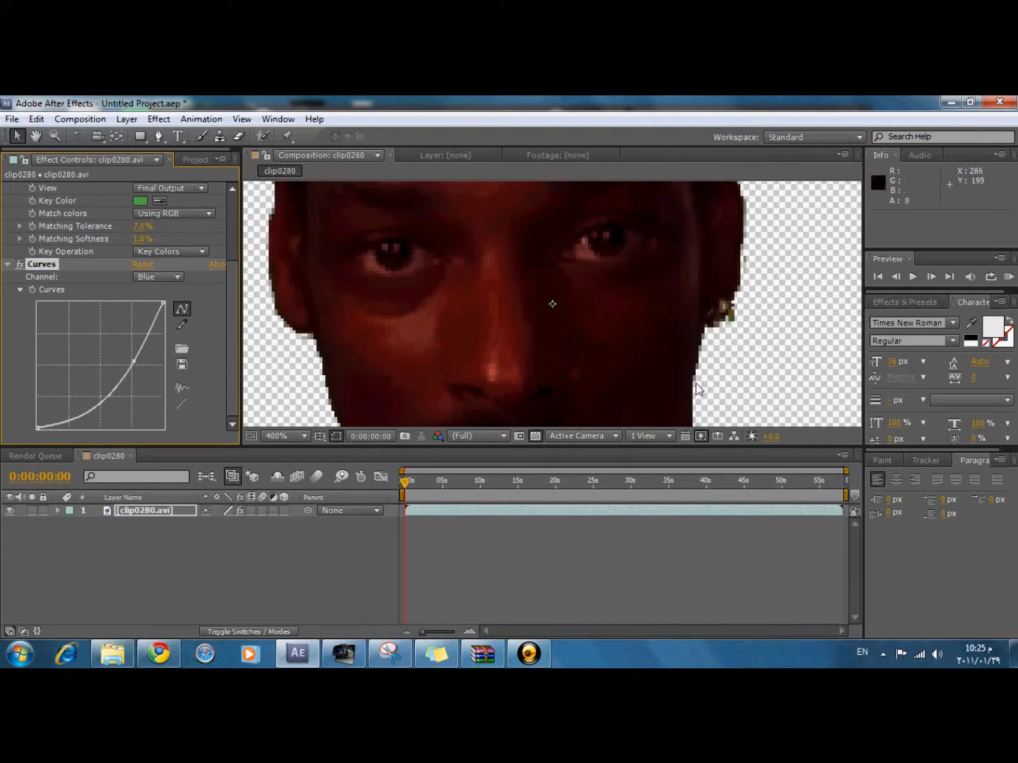
{"action": "mouse_move", "coordinate": [280, 322]}
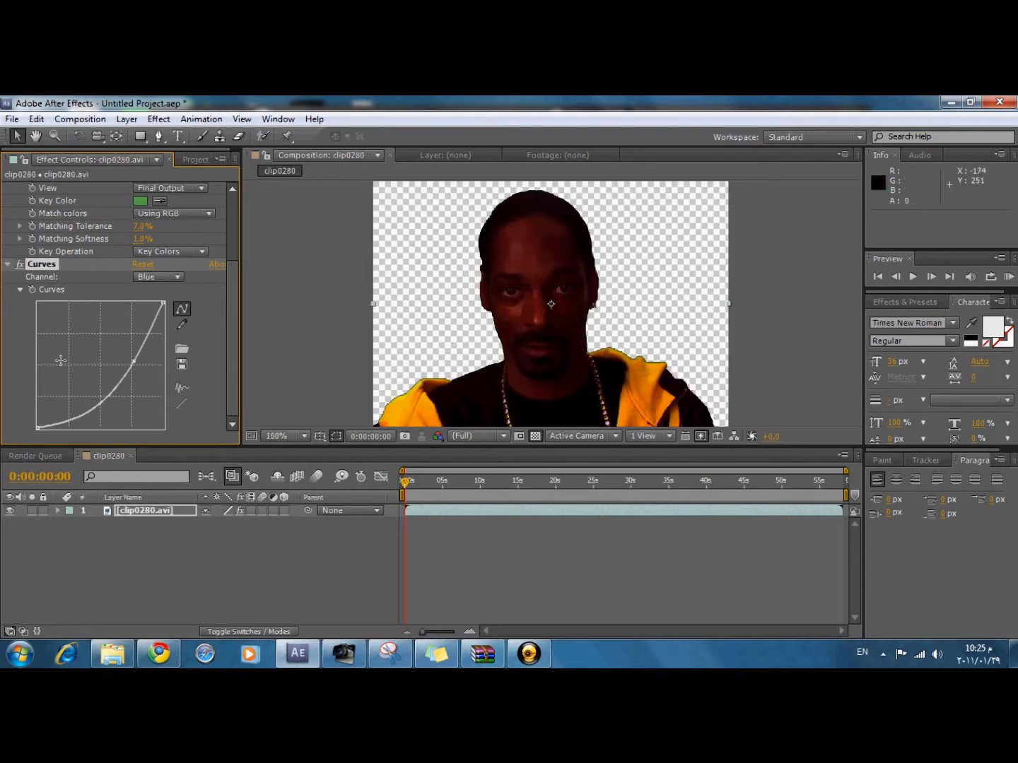
{"action": "left_click_drag", "start_coordinate": [136, 361], "coordinate": [139, 382]}
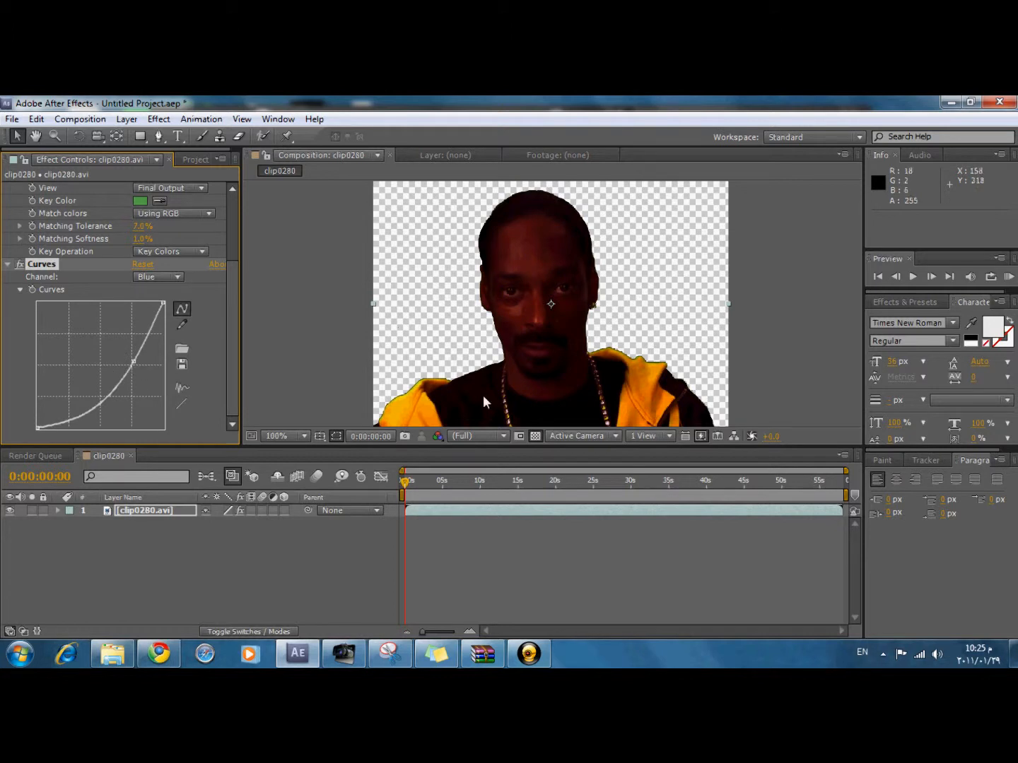
{"action": "mouse_move", "coordinate": [139, 362]}
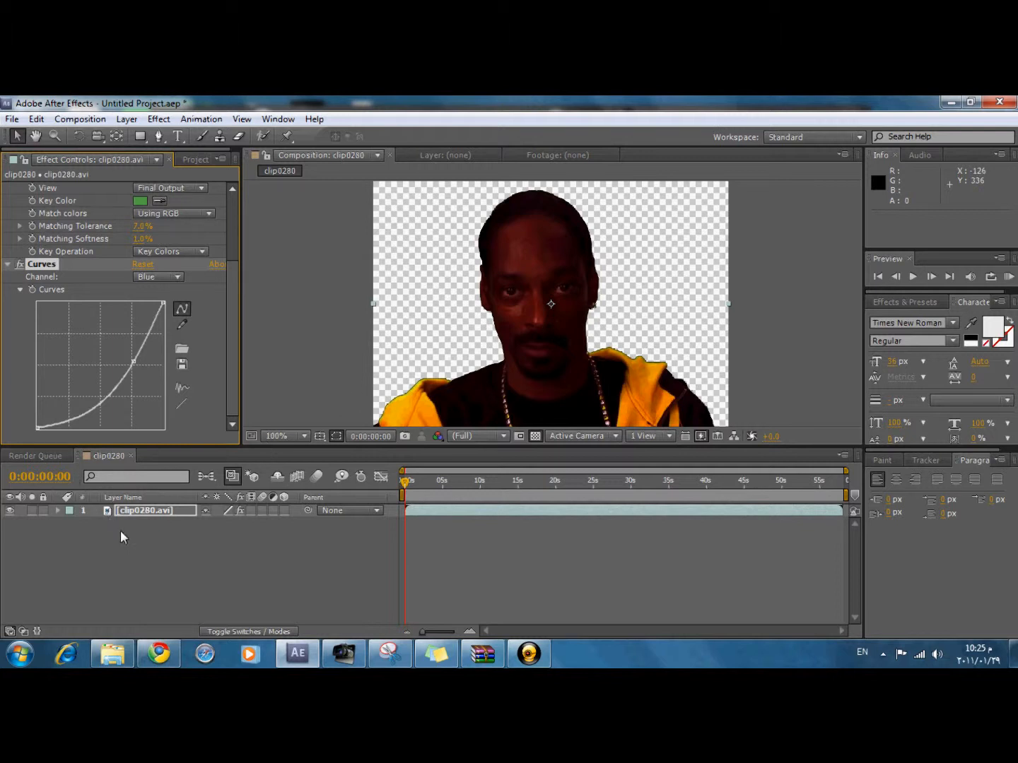
{"action": "mouse_move", "coordinate": [293, 393]}
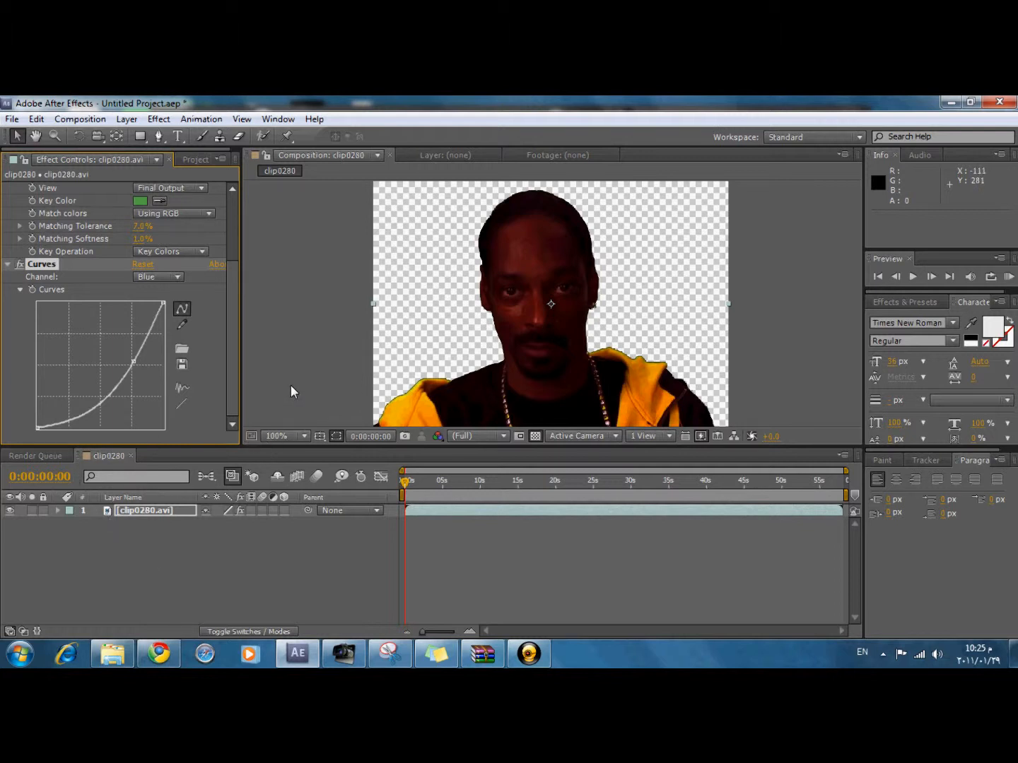
{"action": "left_click", "coordinate": [195, 158]}
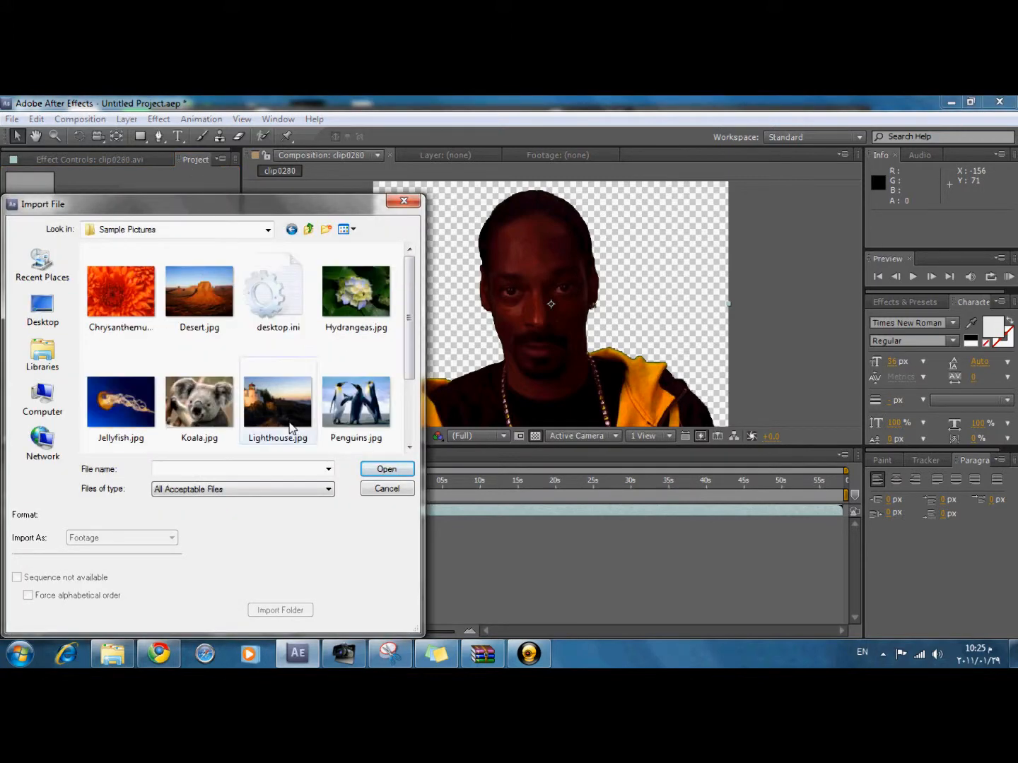
Import Lighthouse.jpg from Sample Pictures into the project.
{"action": "left_click", "coordinate": [277, 401]}
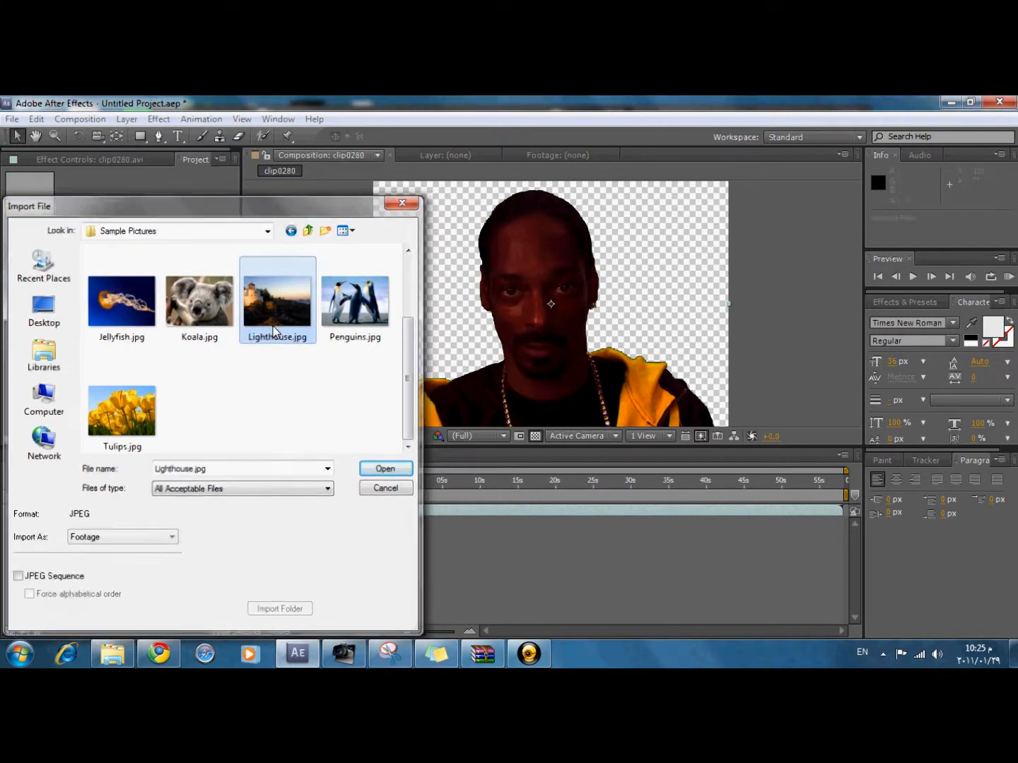
{"action": "left_click", "coordinate": [384, 470]}
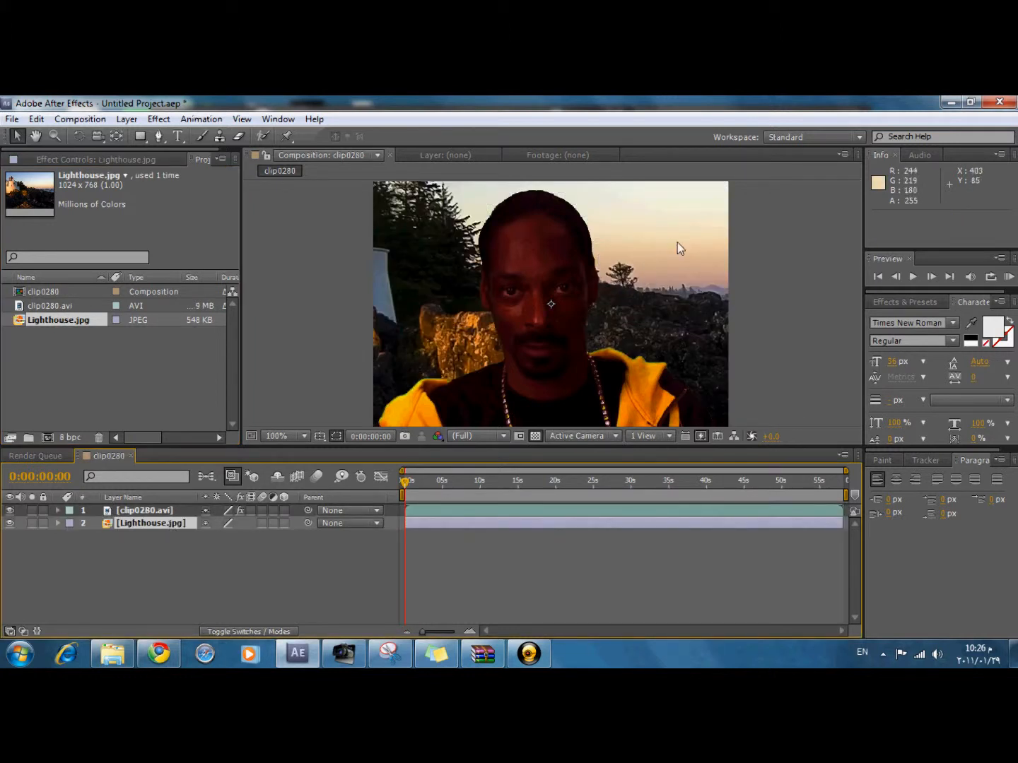
{"action": "mouse_move", "coordinate": [530, 200]}
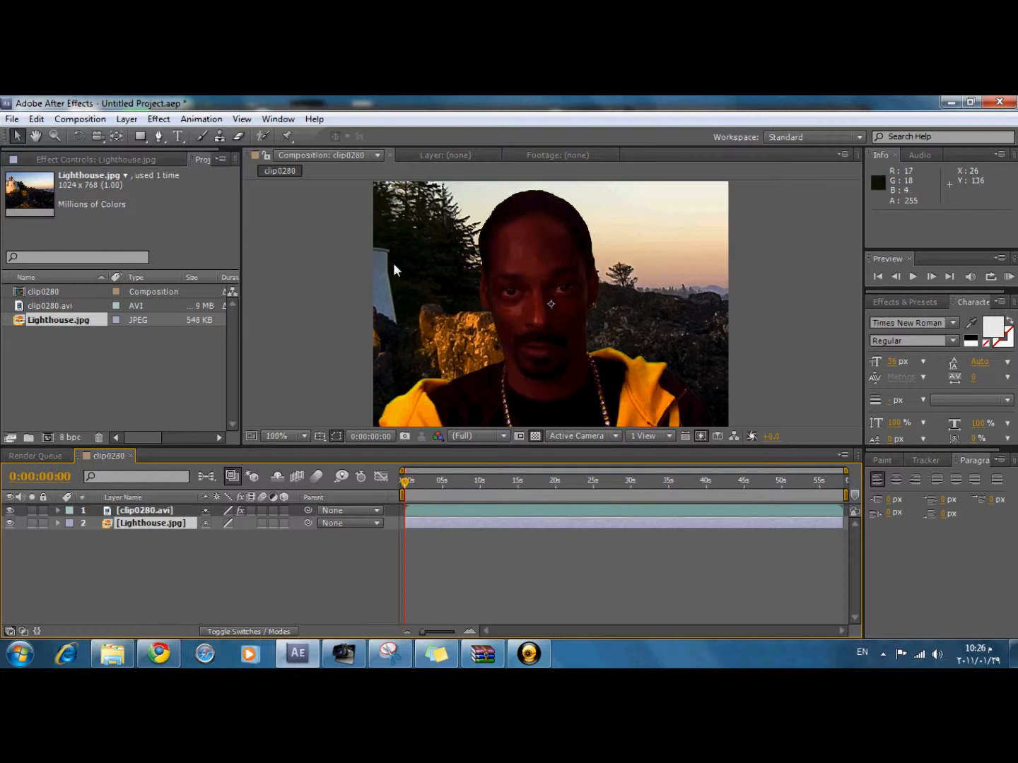
Reposition the Lighthouse background so the lighthouse tower shows on the left of the subject.
{"action": "left_click_drag", "start_coordinate": [396, 271], "coordinate": [441, 334]}
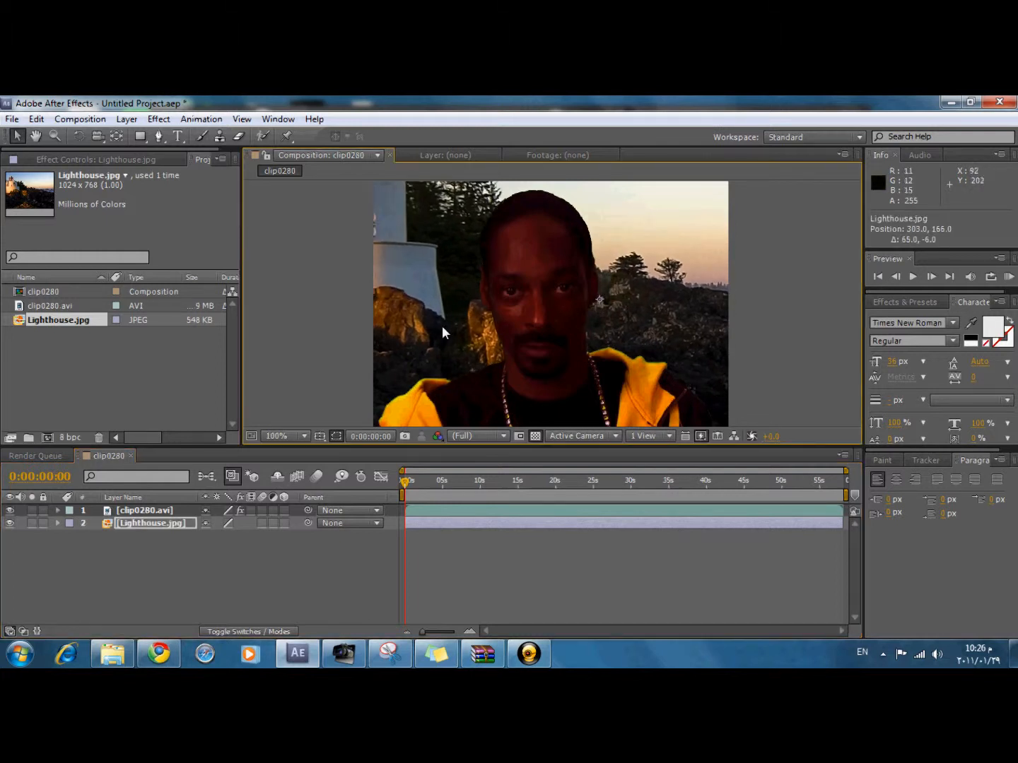
{"action": "mouse_move", "coordinate": [437, 337]}
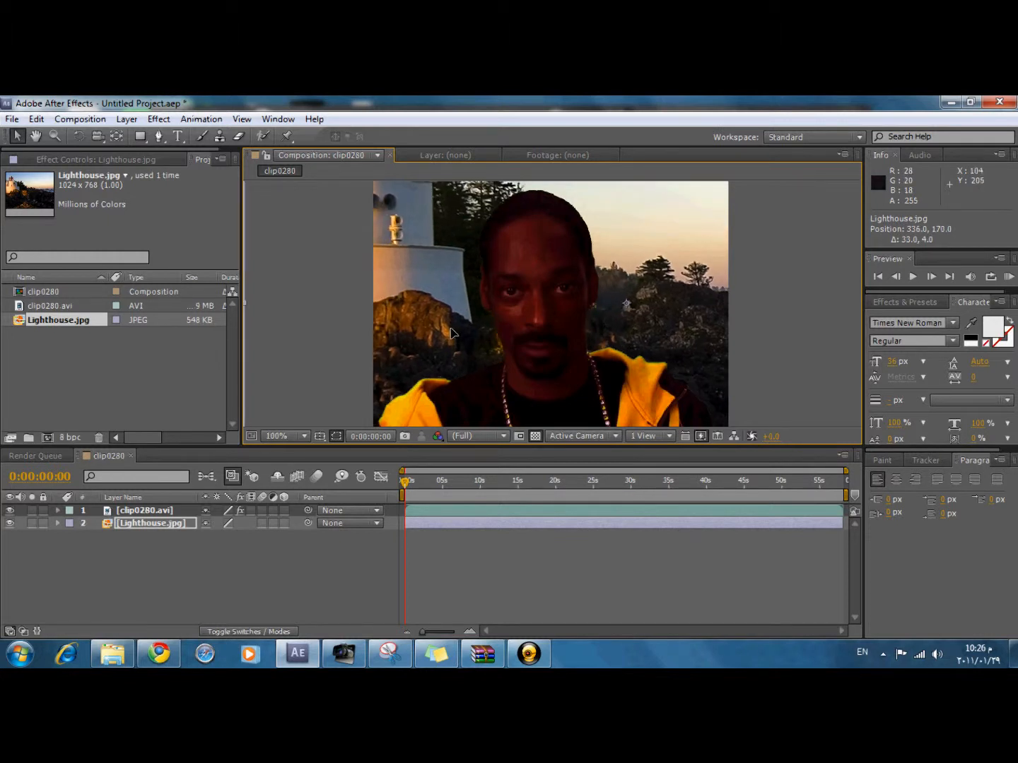
{"action": "left_click_drag", "start_coordinate": [452, 334], "coordinate": [534, 334]}
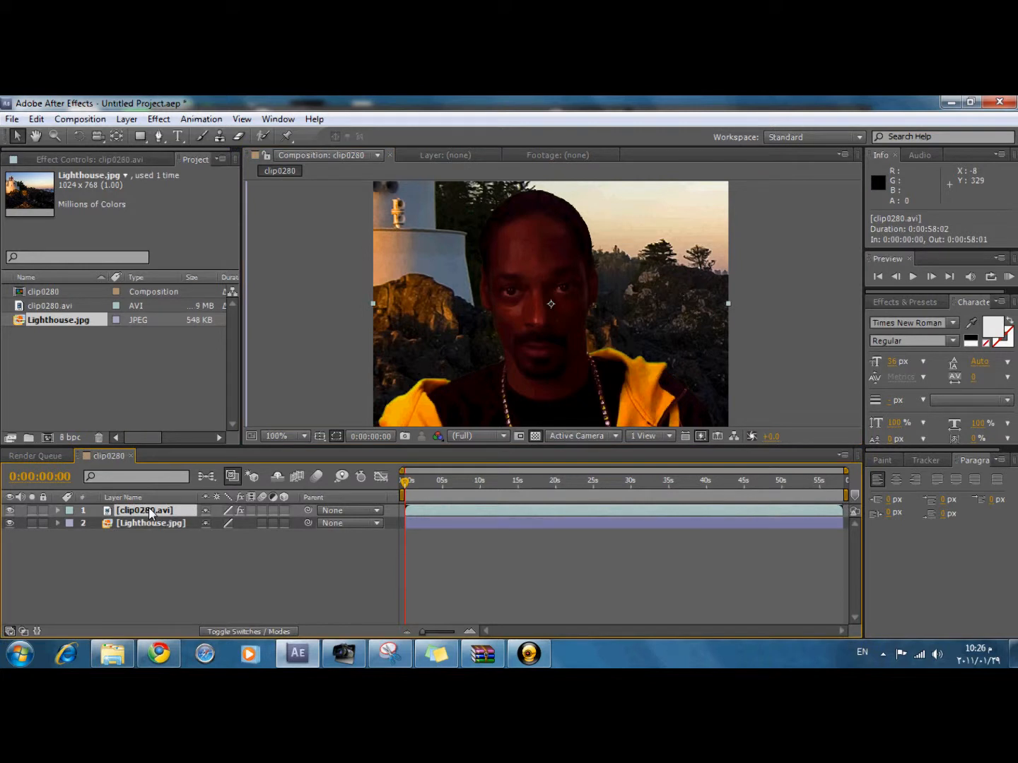
Scale the keyed clip to about 79% and place it lower over the rocks beside the lighthouse.
{"action": "left_click", "coordinate": [58, 509]}
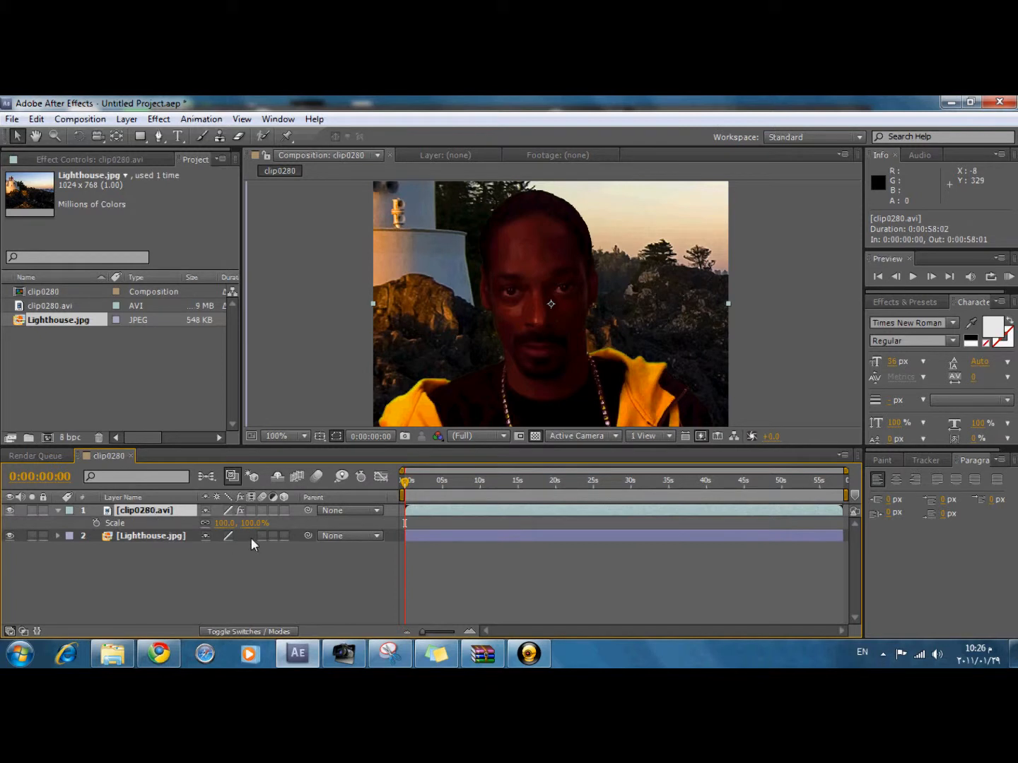
{"action": "left_click_drag", "start_coordinate": [243, 523], "coordinate": [244, 526]}
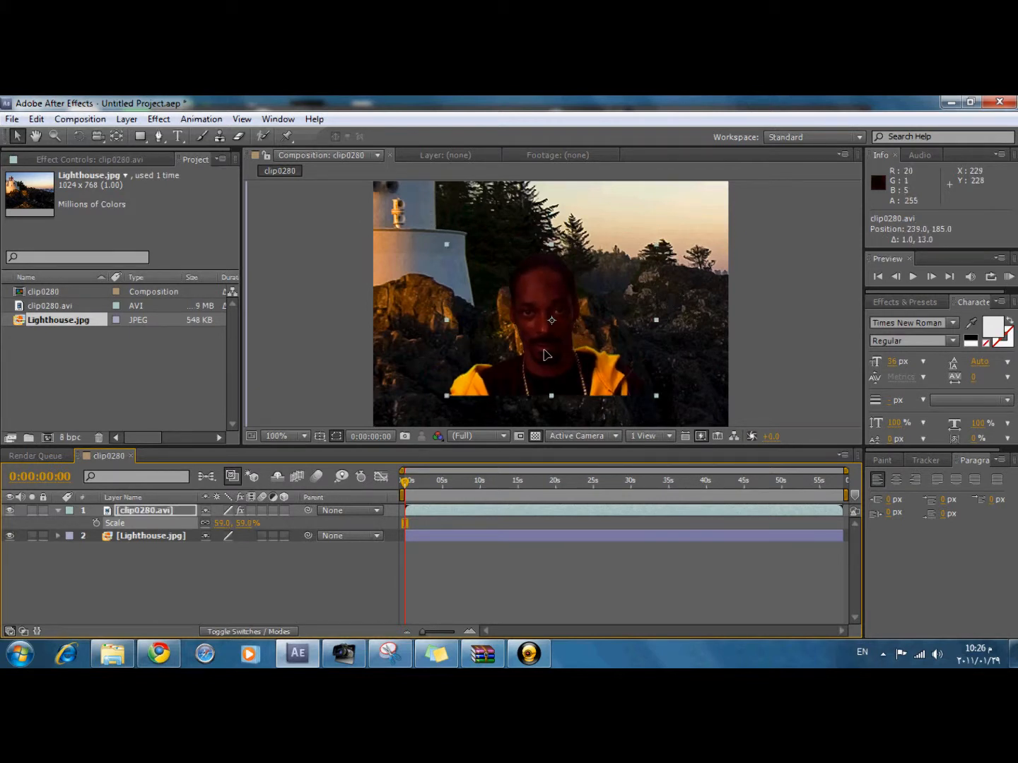
{"action": "left_click_drag", "start_coordinate": [550, 319], "coordinate": [503, 362]}
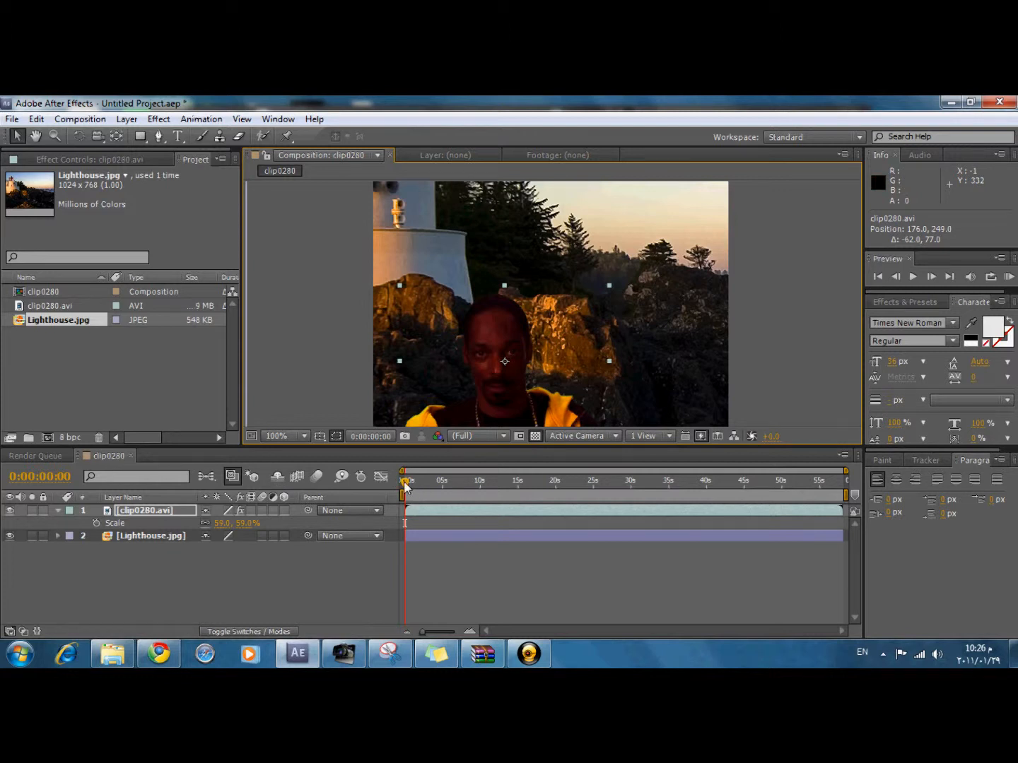
{"action": "left_click_drag", "start_coordinate": [404, 481], "coordinate": [435, 481]}
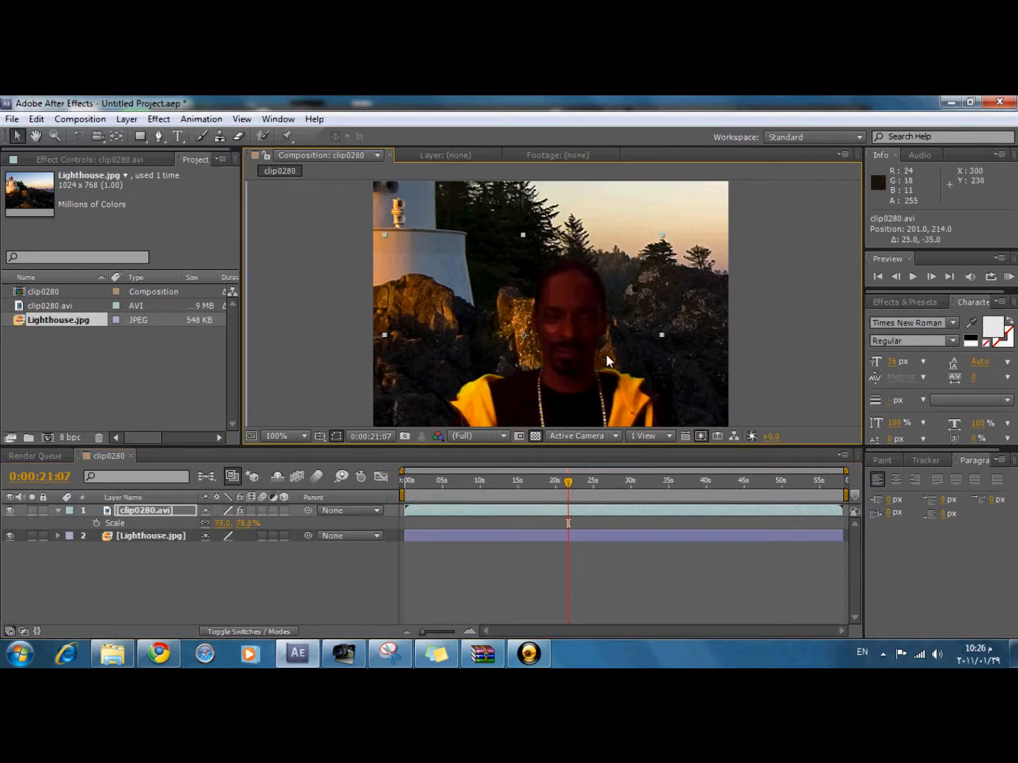
{"action": "left_click_drag", "start_coordinate": [568, 481], "coordinate": [600, 481]}
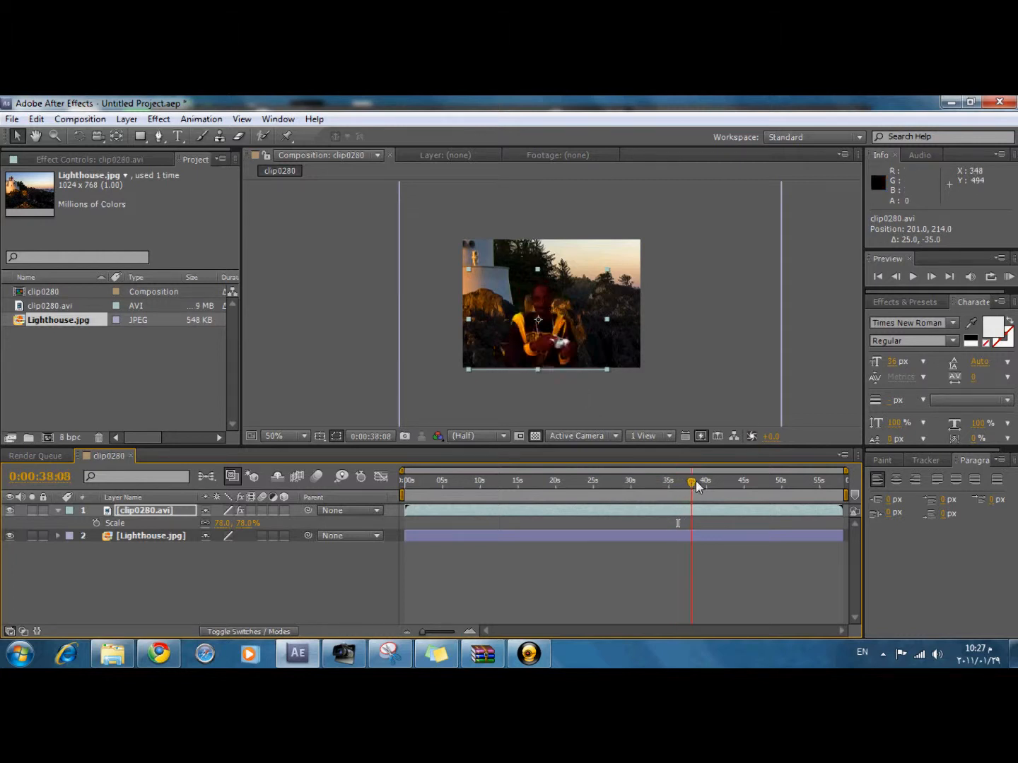
{"action": "left_click_drag", "start_coordinate": [691, 481], "coordinate": [765, 480]}
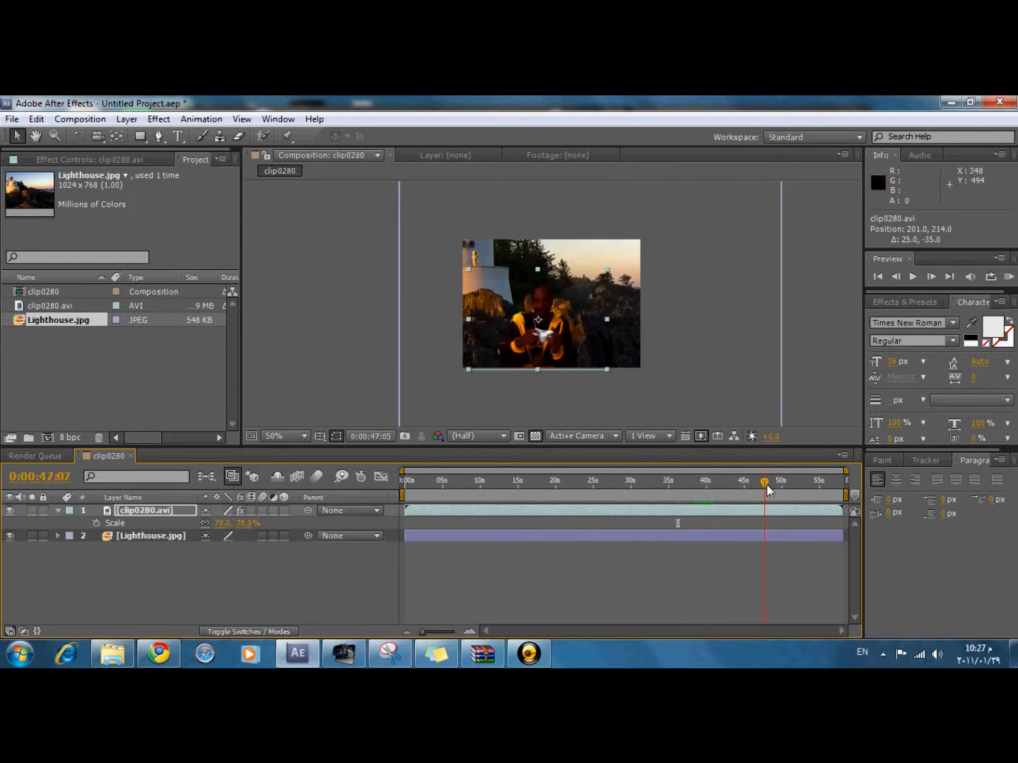